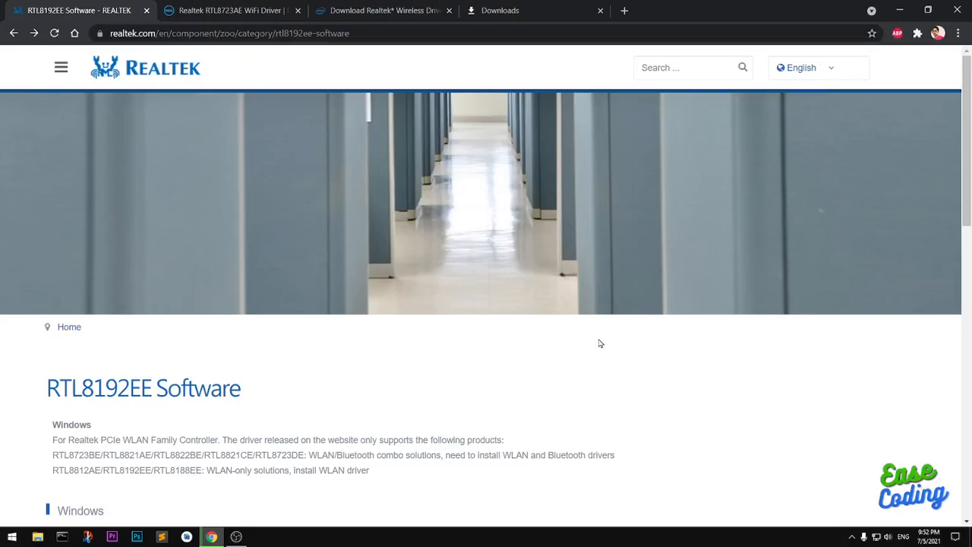
mouse_move(701, 391)
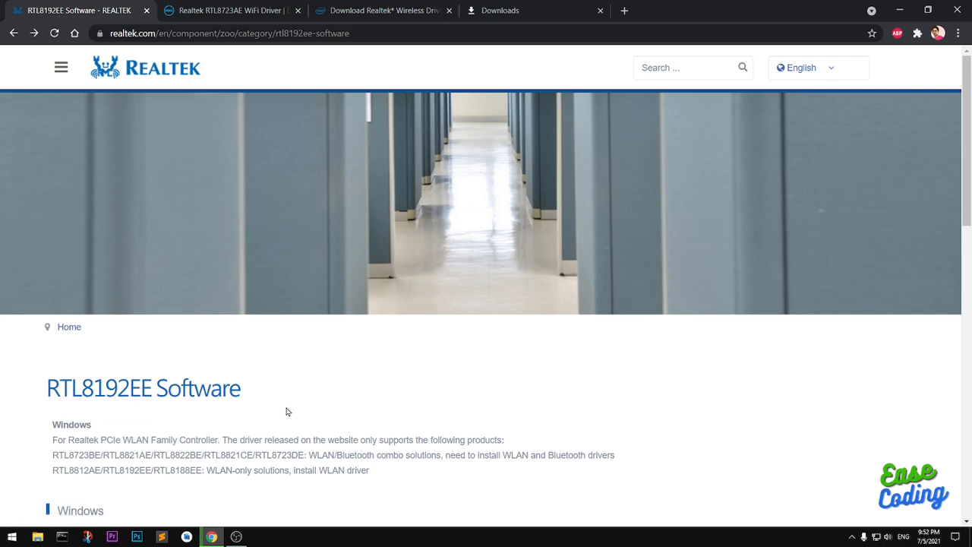
mouse_move(705, 507)
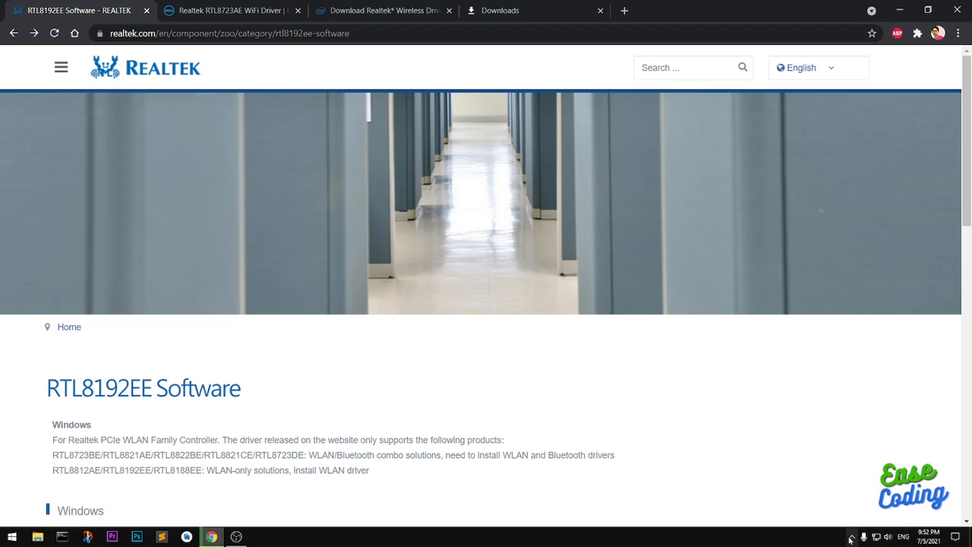
mouse_move(189, 120)
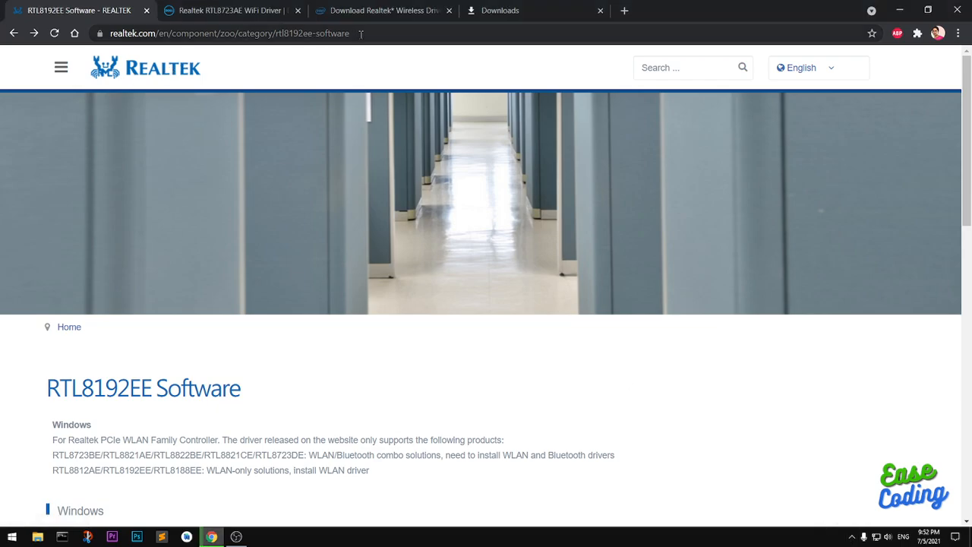
- Scroll the RTL8192EE Software page down to its Windows downloads table
left_click(228, 32)
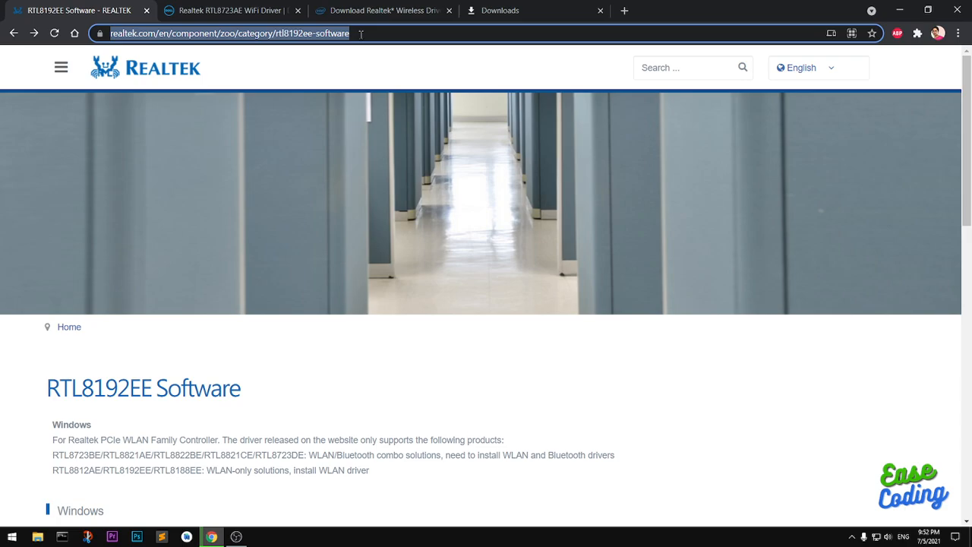
mouse_move(491, 459)
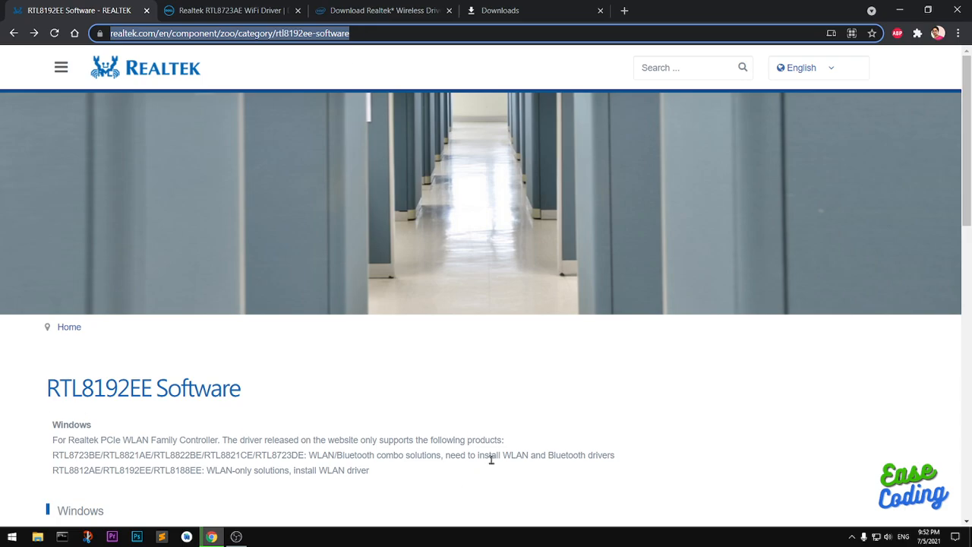
scroll("down", 3)
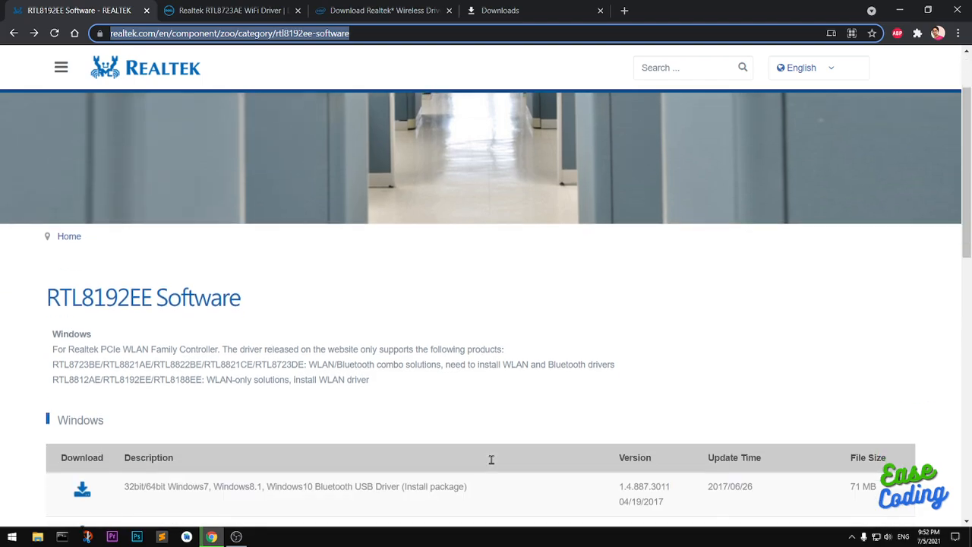
scroll("down", 3)
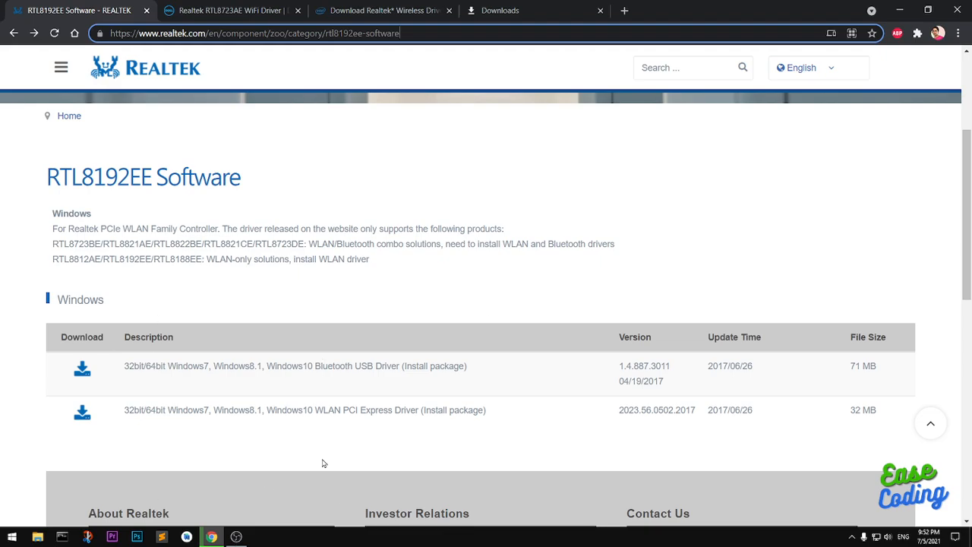
mouse_move(330, 458)
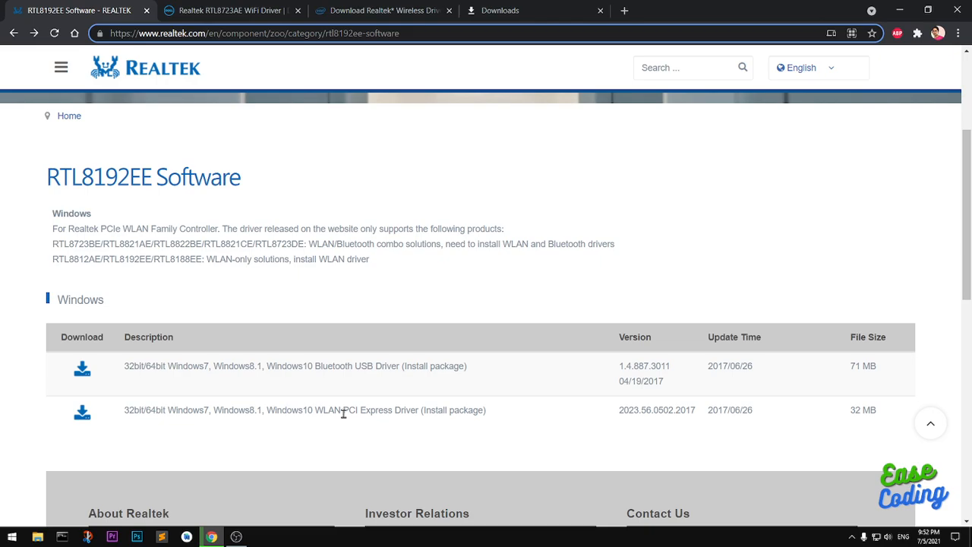
mouse_move(319, 369)
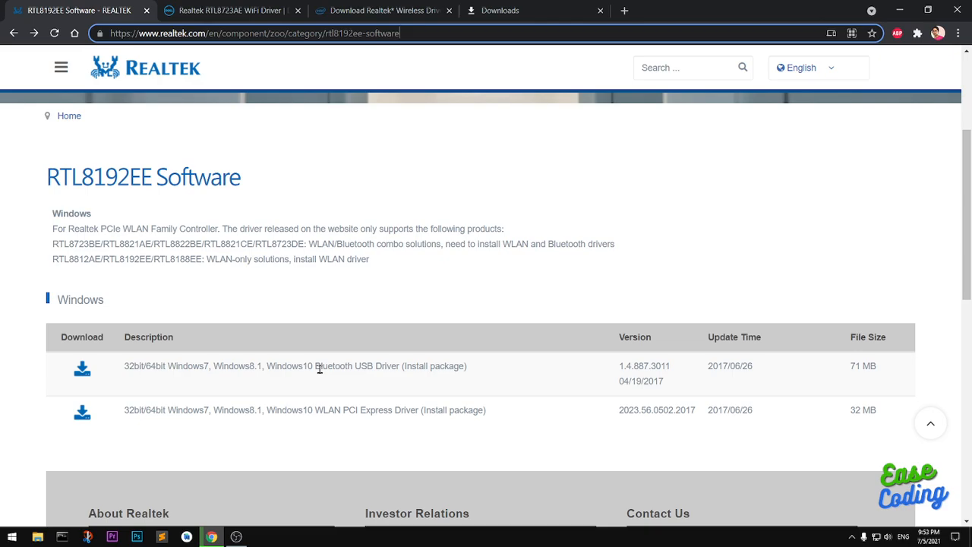
mouse_move(429, 294)
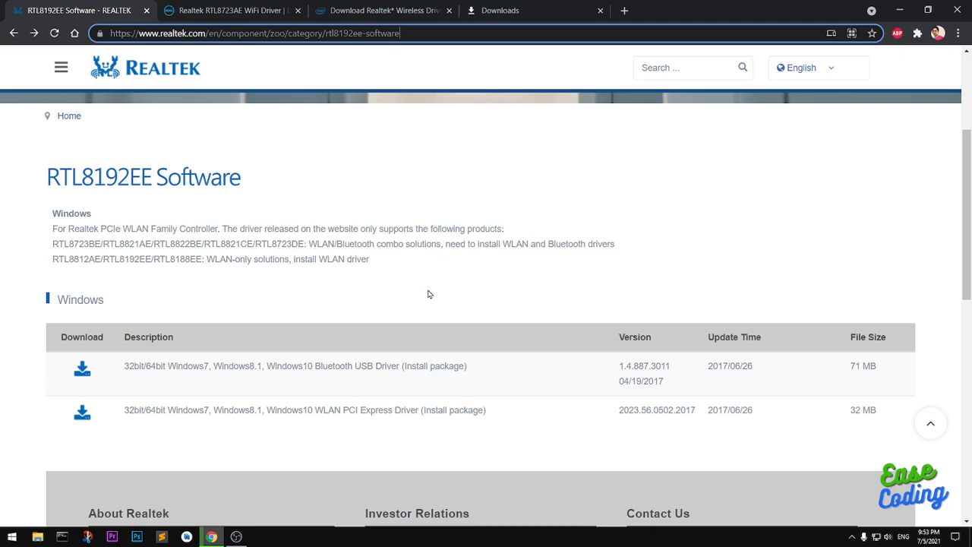
mouse_move(82, 416)
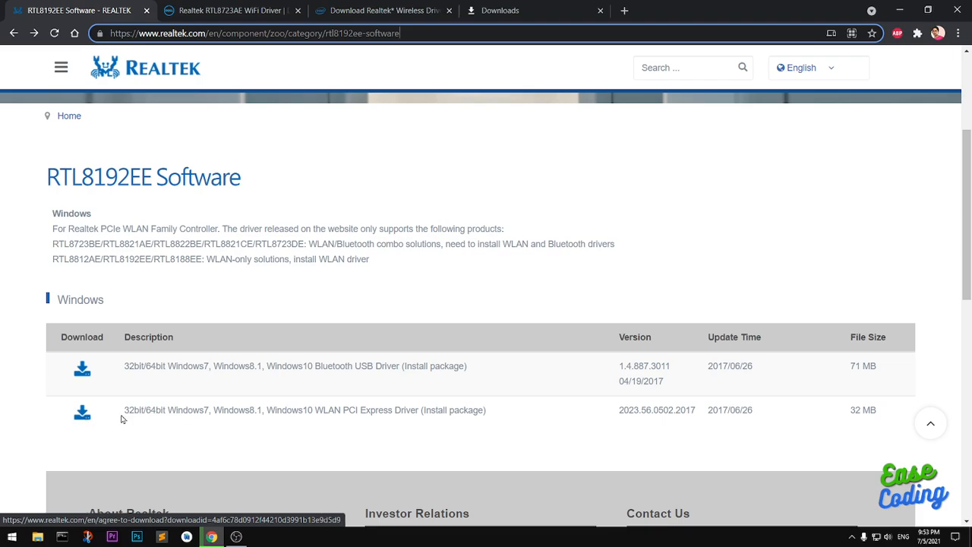
mouse_move(303, 436)
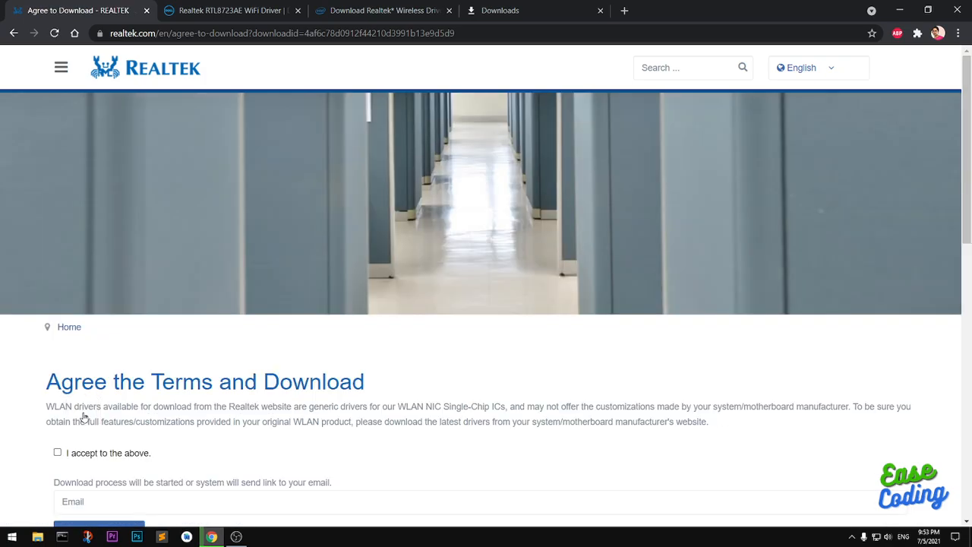
- Accept the WLAN driver download terms, fill in the saved email, and submit the request
left_click(57, 452)
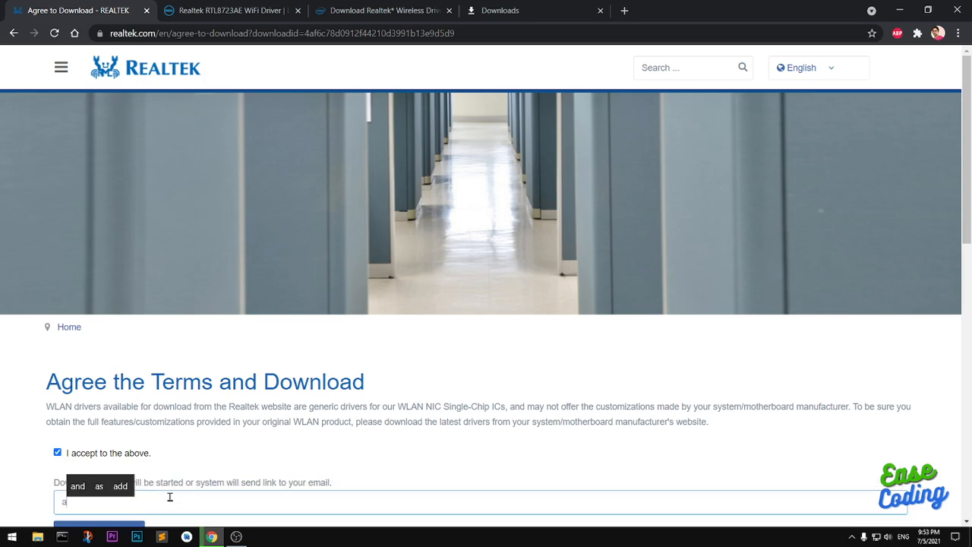
type("amuly")
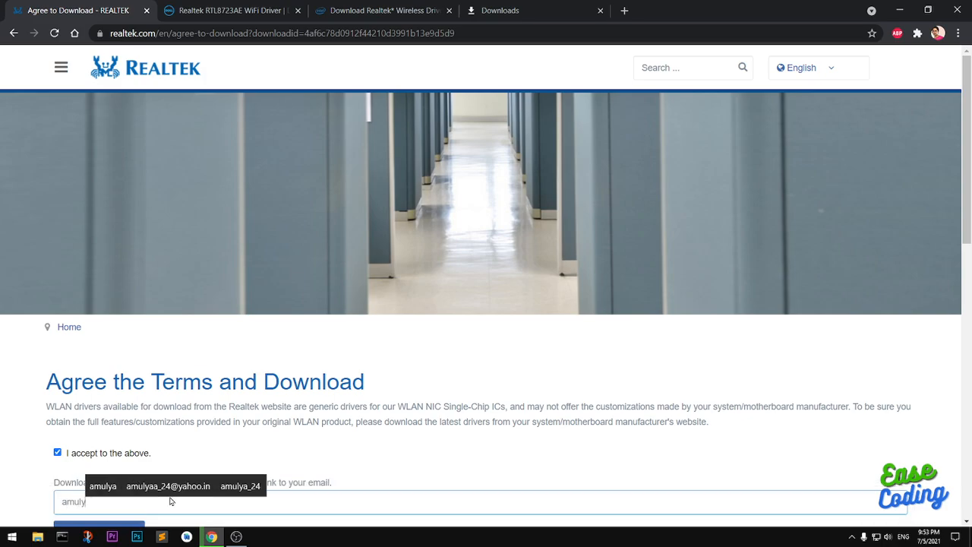
left_click(167, 486)
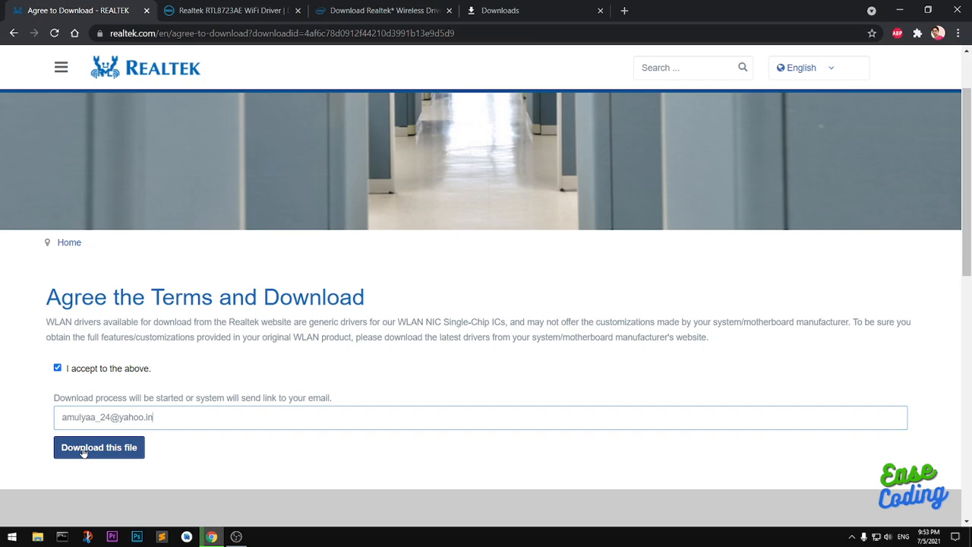
left_click(99, 448)
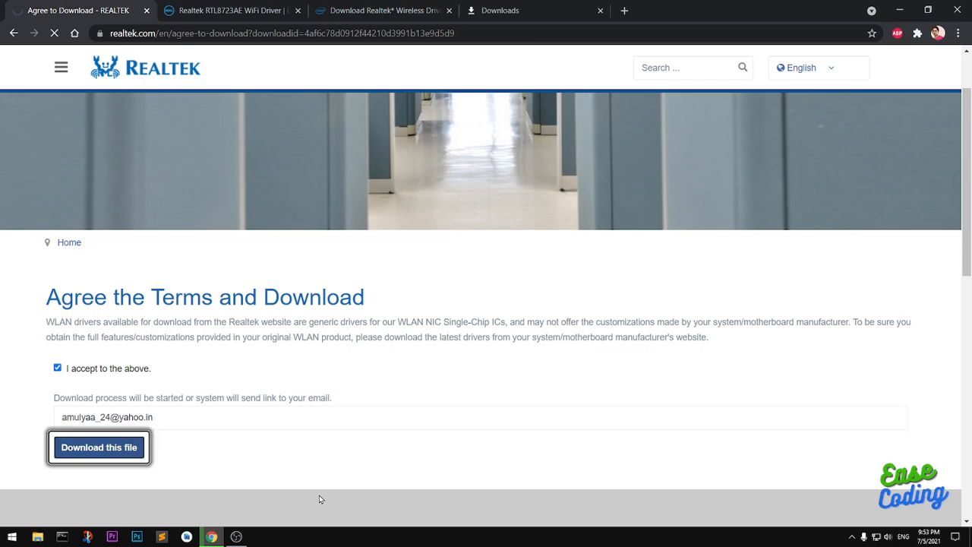
left_click(99, 446)
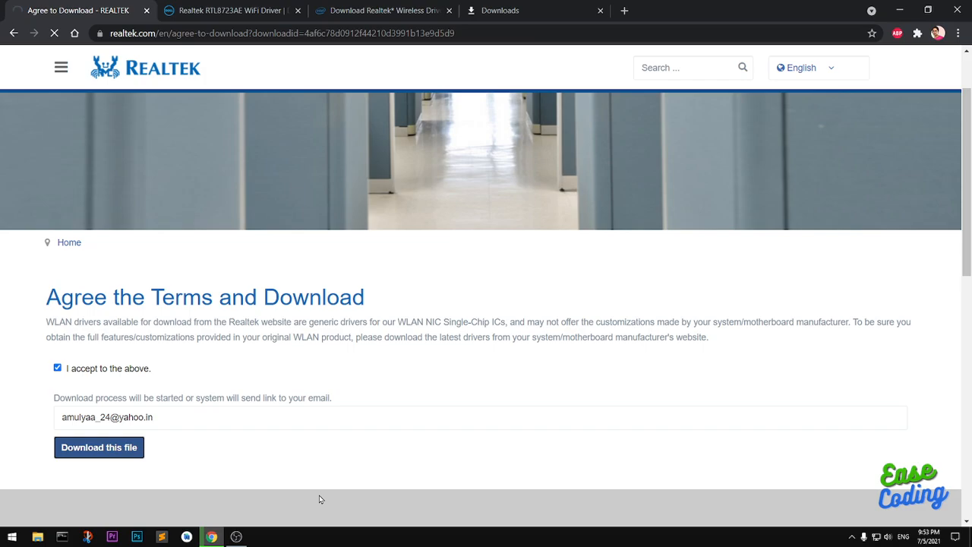
left_click(99, 446)
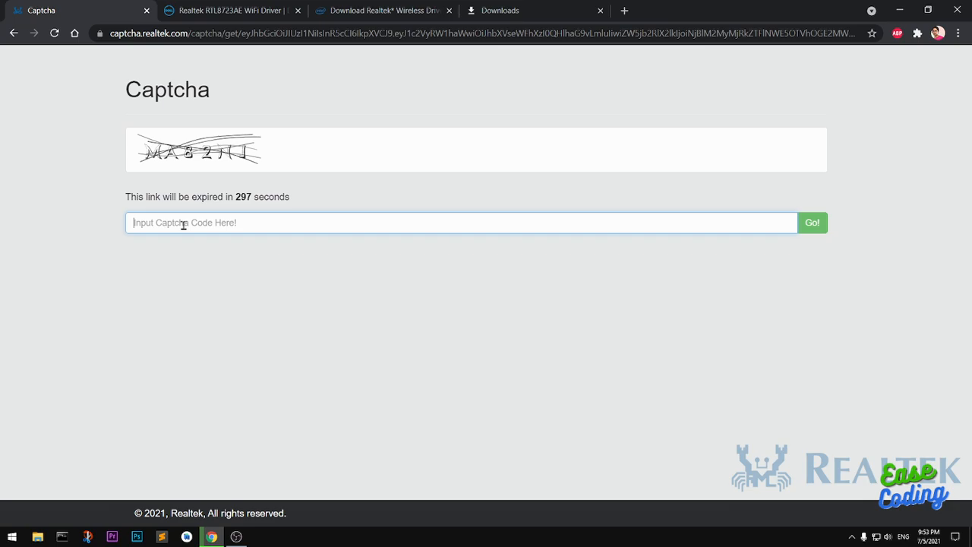
- Enter captcha code MA82NJ and submit it to start the RTLWlanE zip download
type("M")
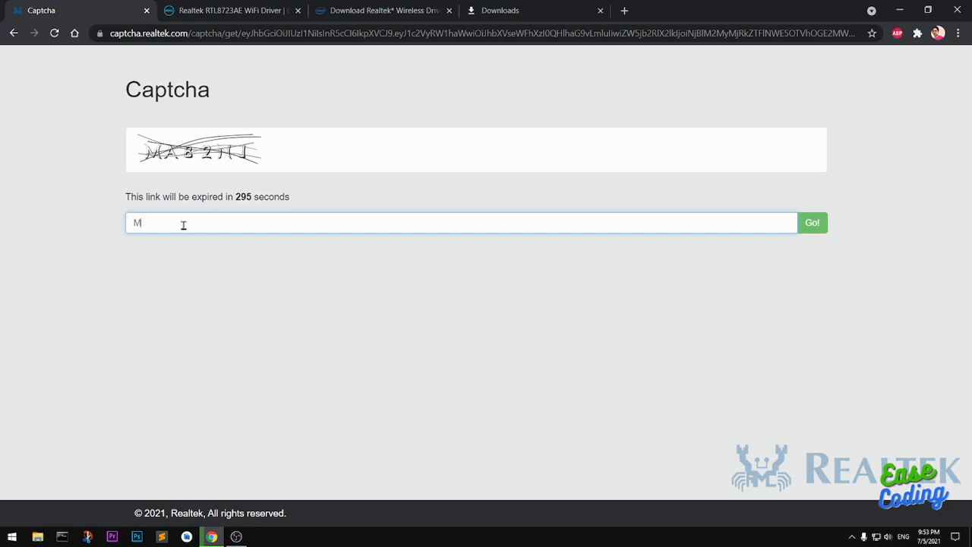
type("A8")
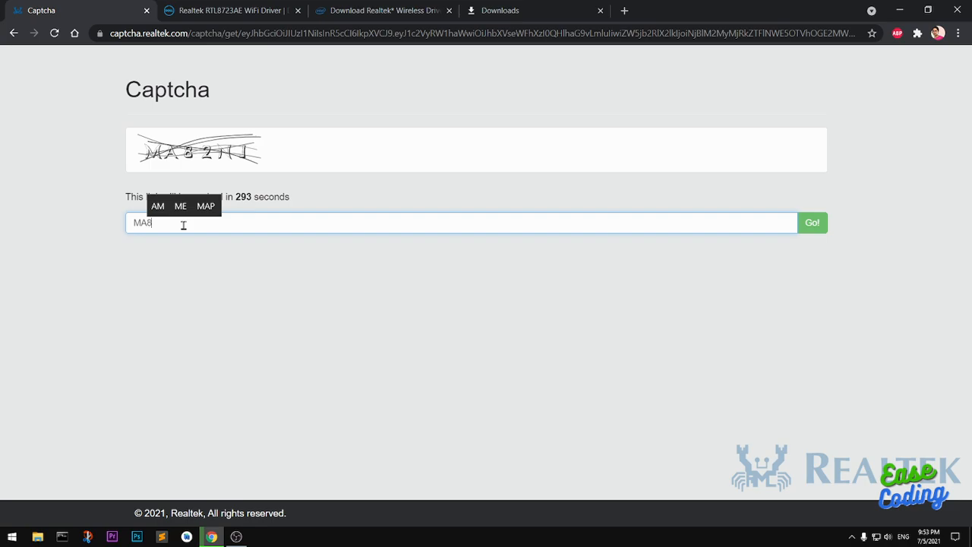
type("2")
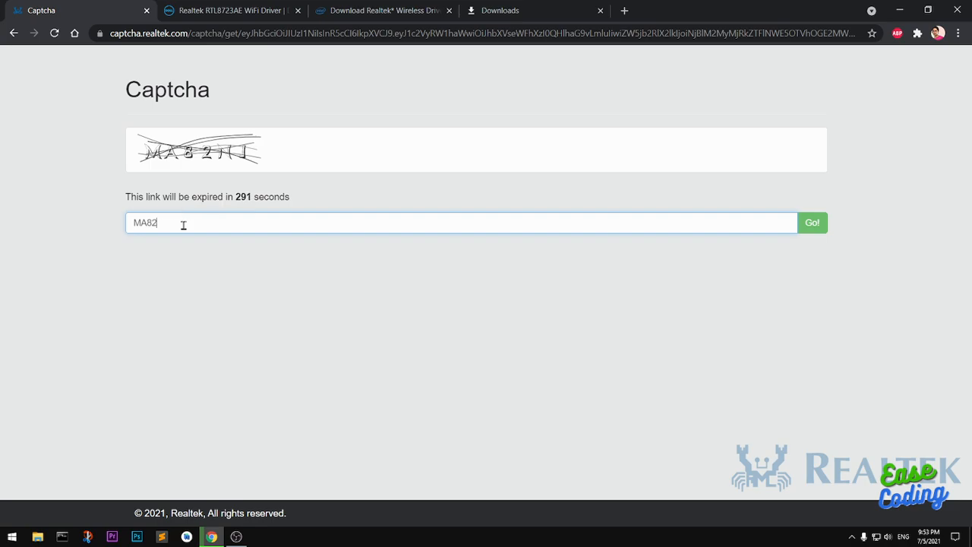
type("NJ")
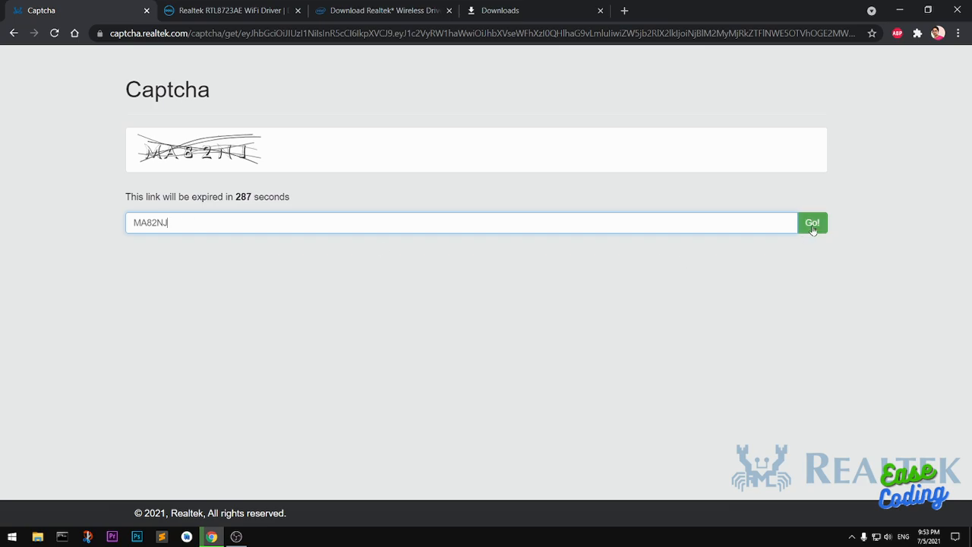
left_click(812, 222)
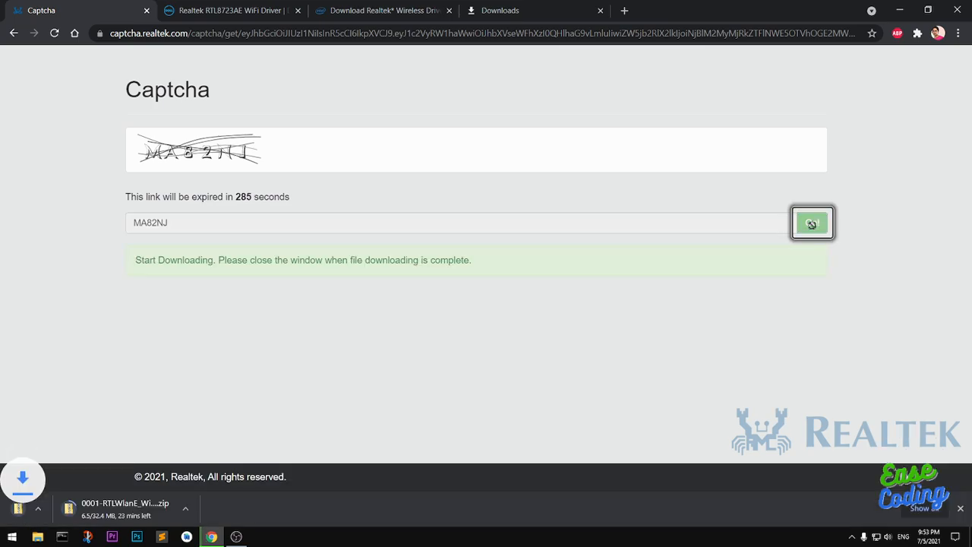
left_click(811, 223)
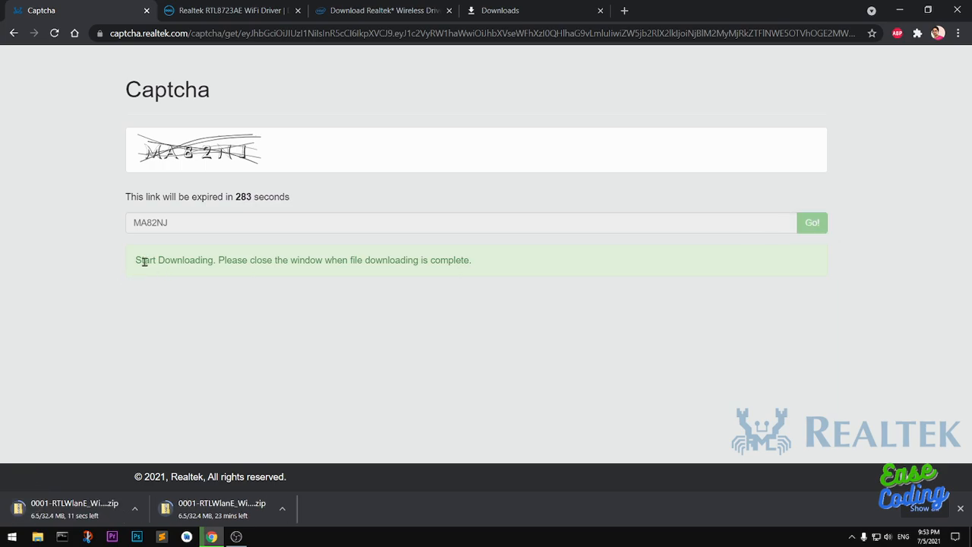
mouse_move(233, 263)
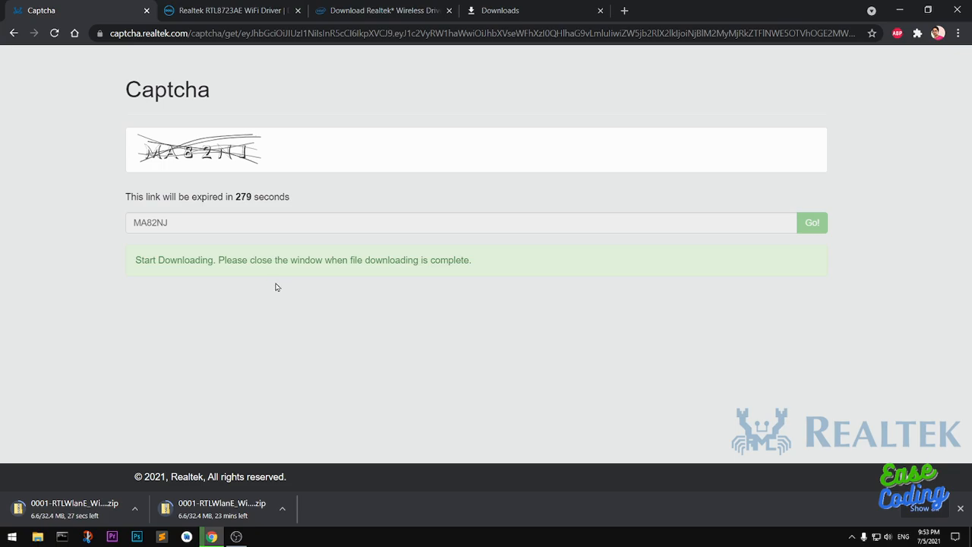
mouse_move(170, 278)
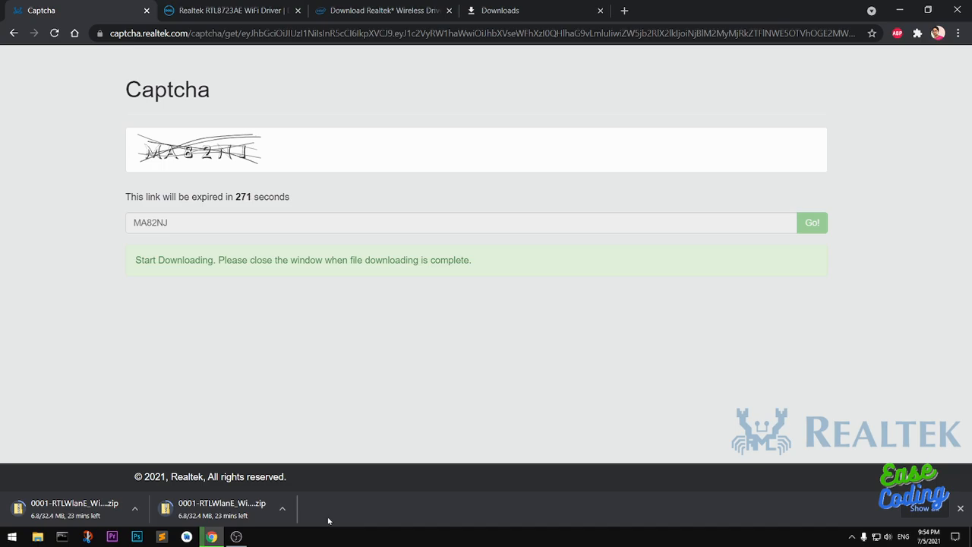
mouse_move(303, 240)
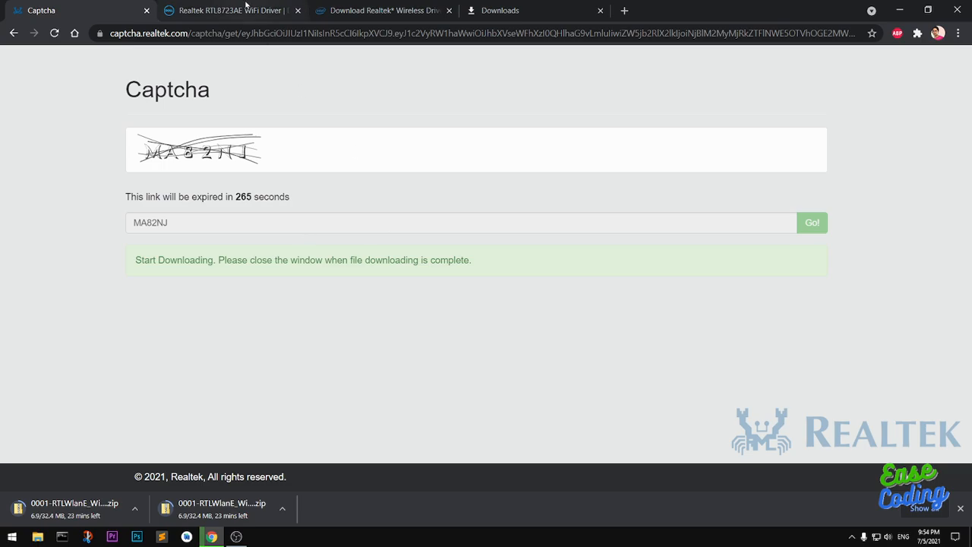
mouse_move(384, 11)
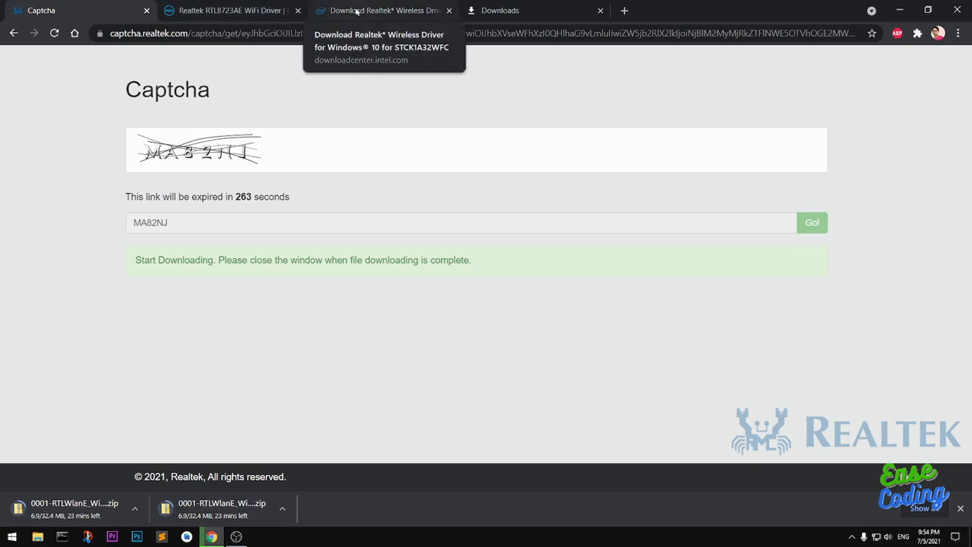
- Compare the Intel Realtek wireless page with the Dell RTL8723AE driver page
left_click(383, 10)
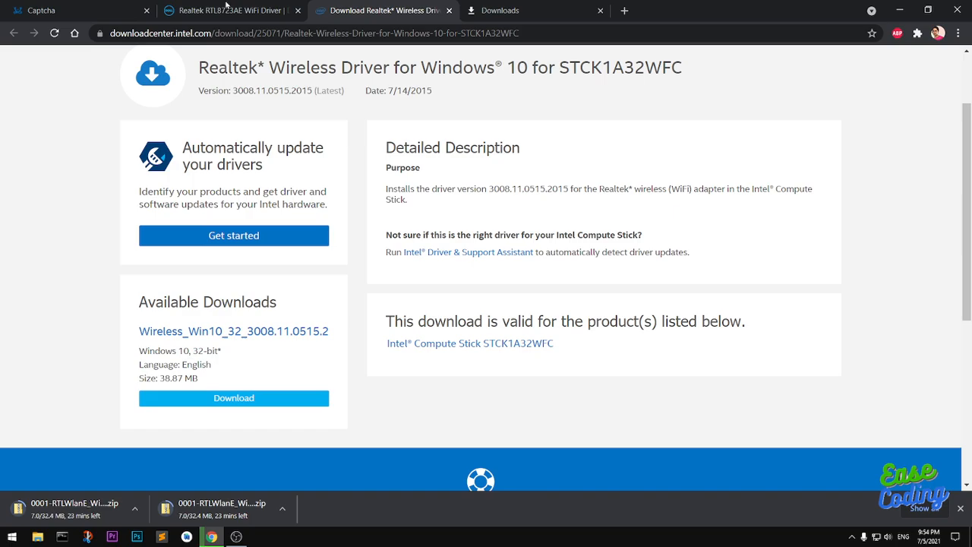
left_click(228, 10)
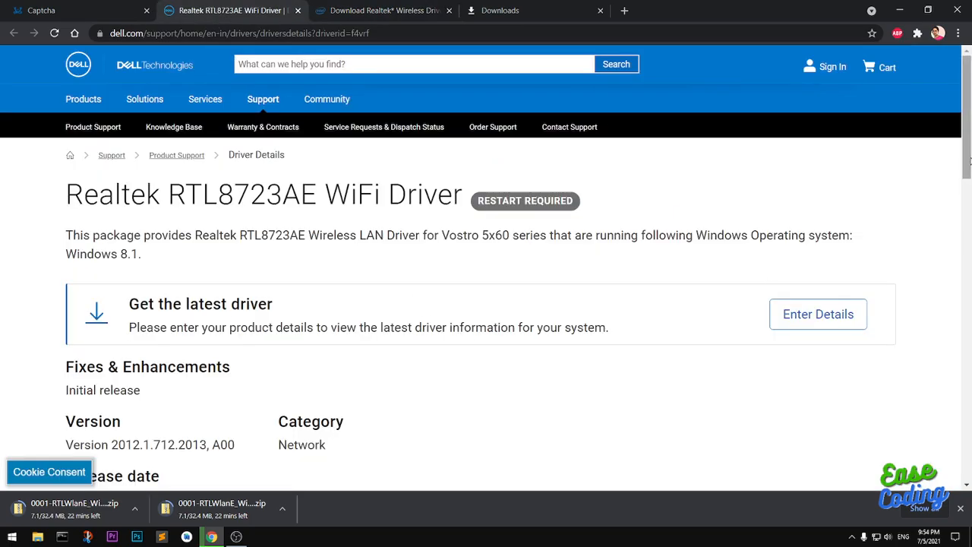
scroll("down", 3)
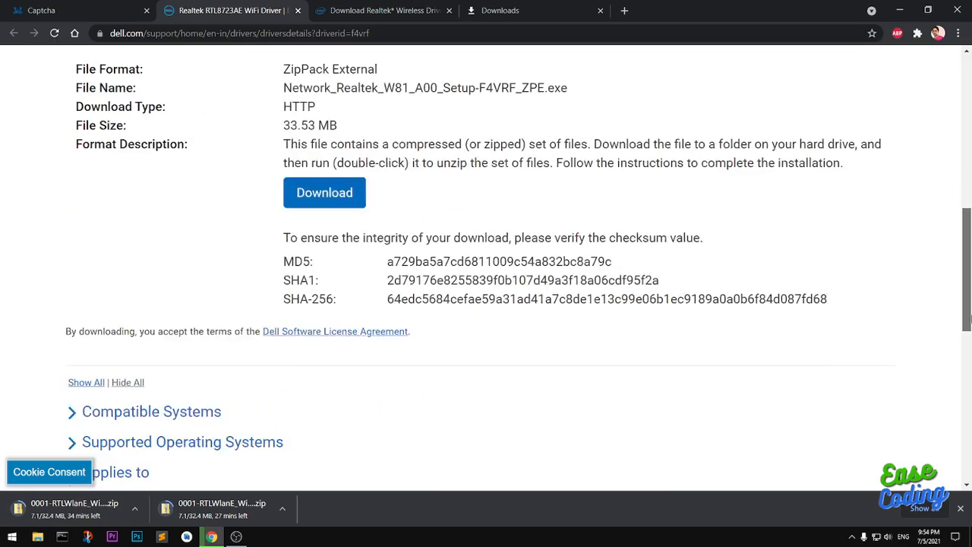
scroll("down", 3)
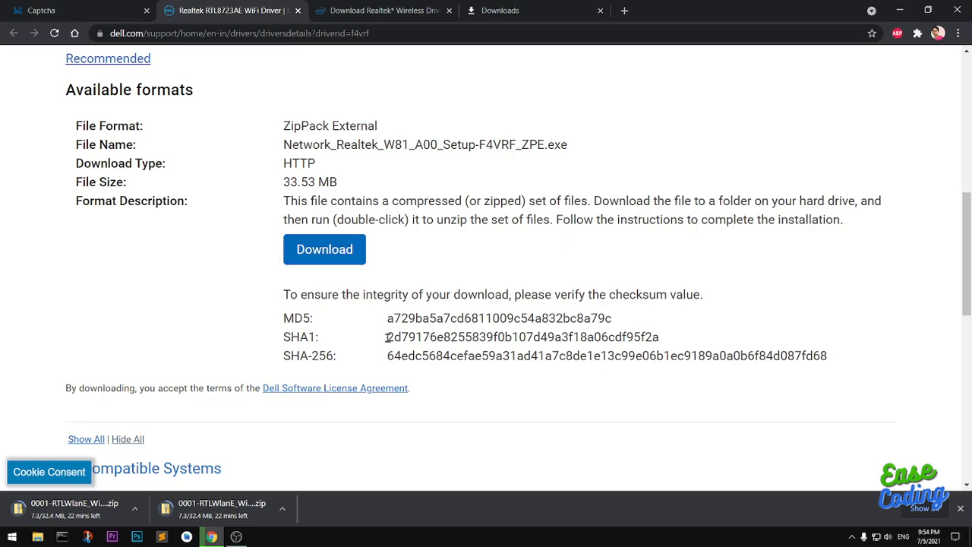
left_click(380, 10)
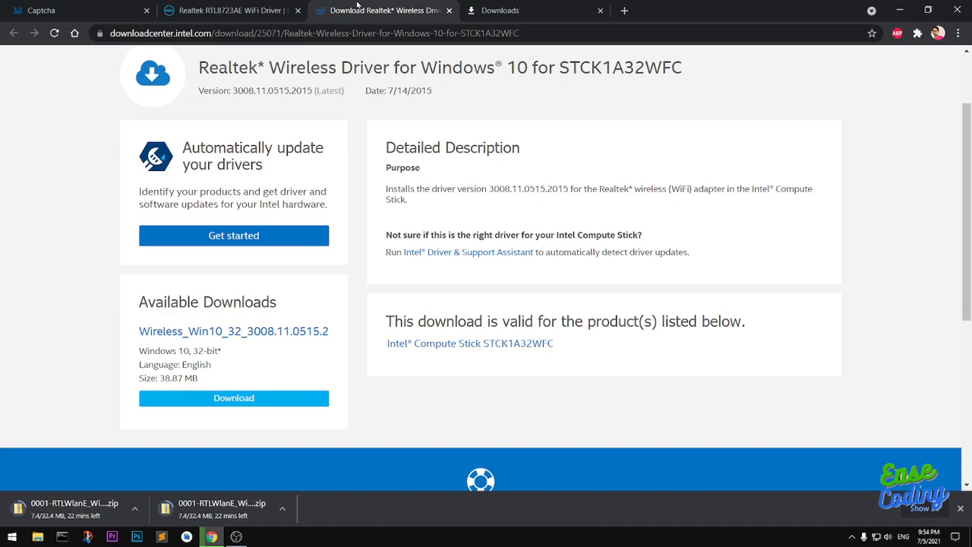
mouse_move(271, 272)
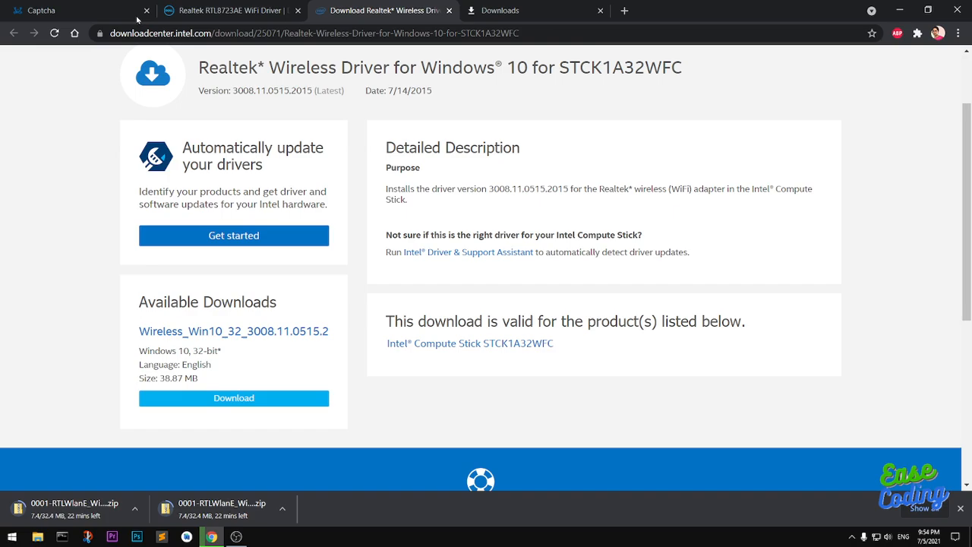
mouse_move(724, 382)
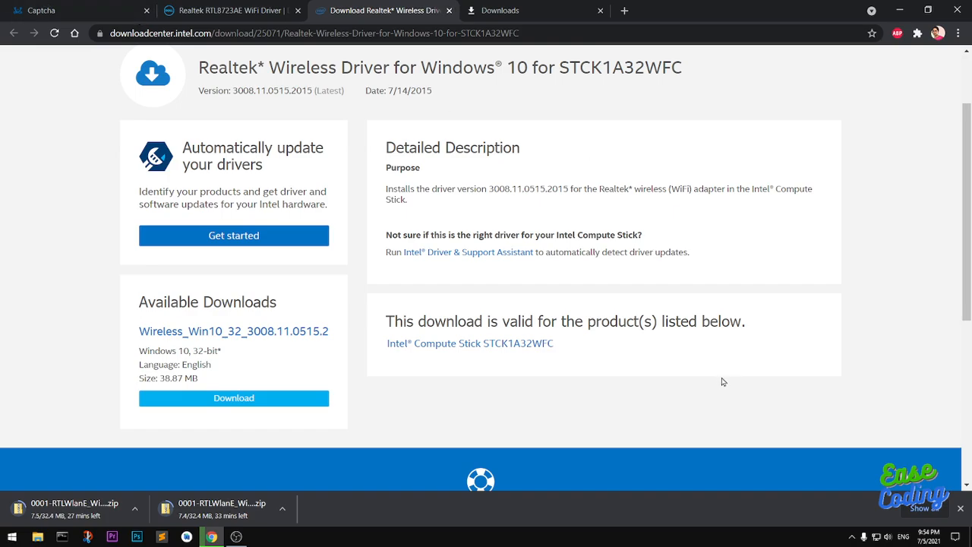
mouse_move(437, 393)
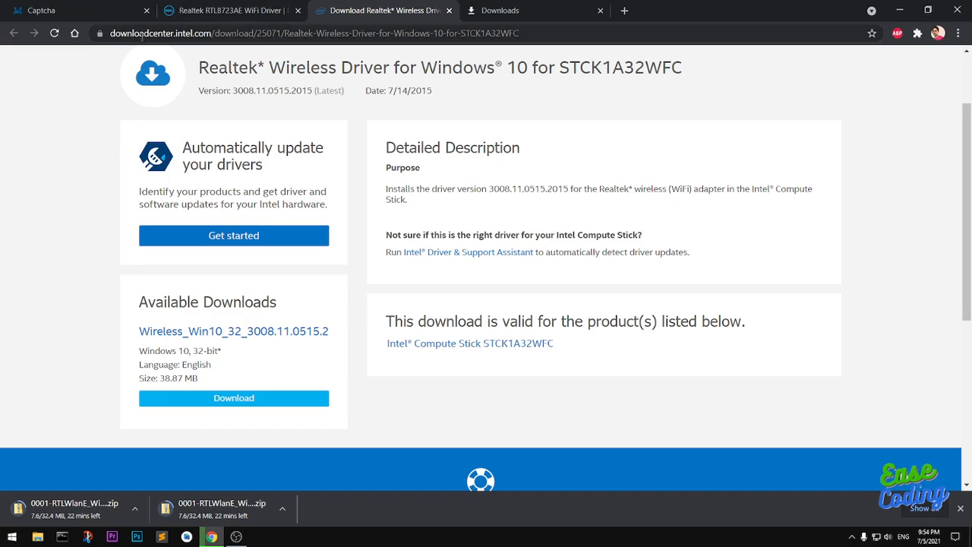
- Download the Dell Network_Realtek_W81_A00_Setup-F4VRF_ZPE.exe package, then return to Intel's page
left_click(228, 10)
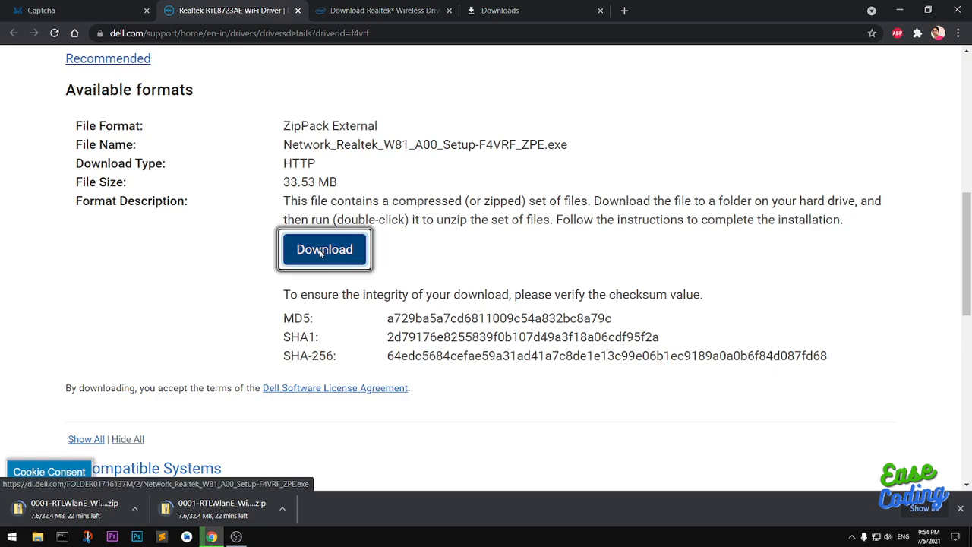
left_click(325, 250)
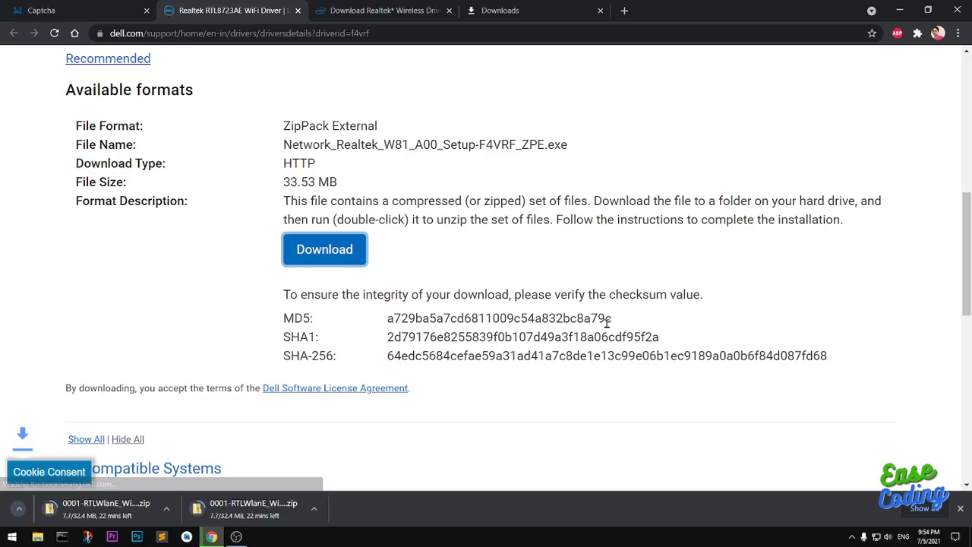
left_click(325, 249)
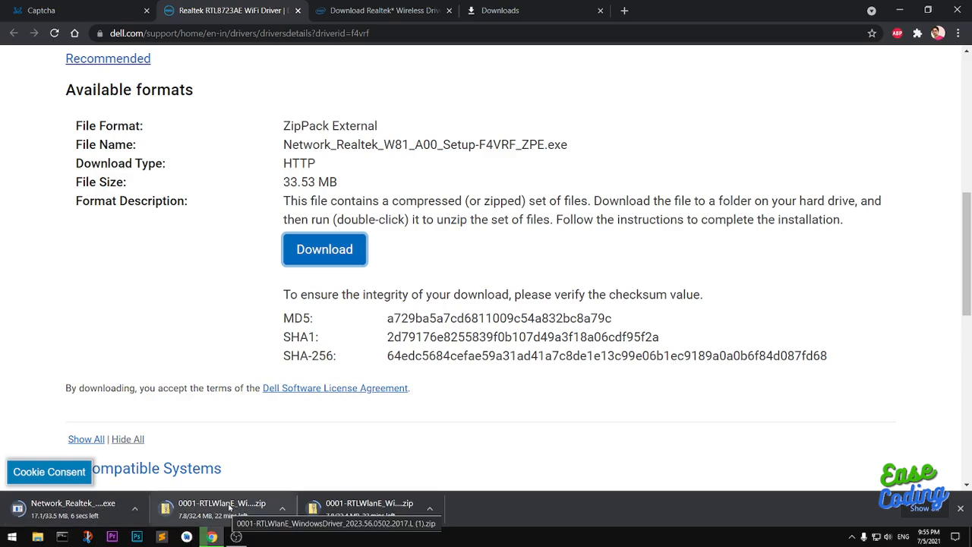
left_click(380, 10)
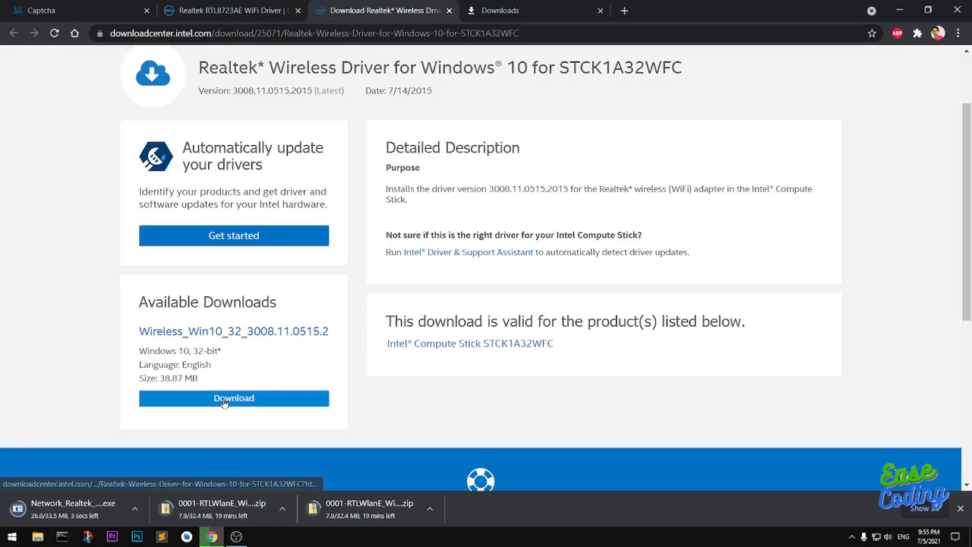
- Download Intel's Windows 10 32-bit wireless zip under its license, then launch the Dell package
left_click(233, 398)
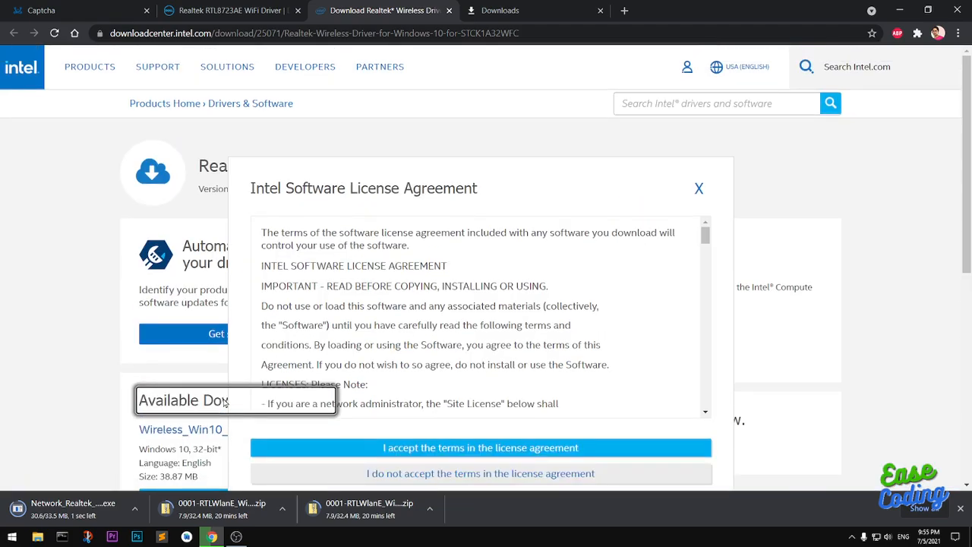
left_click(481, 448)
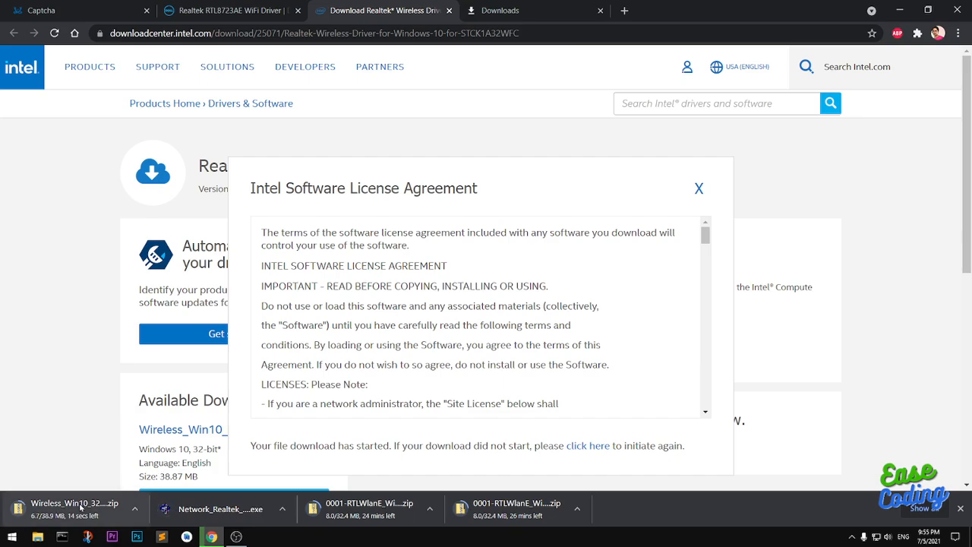
mouse_move(76, 503)
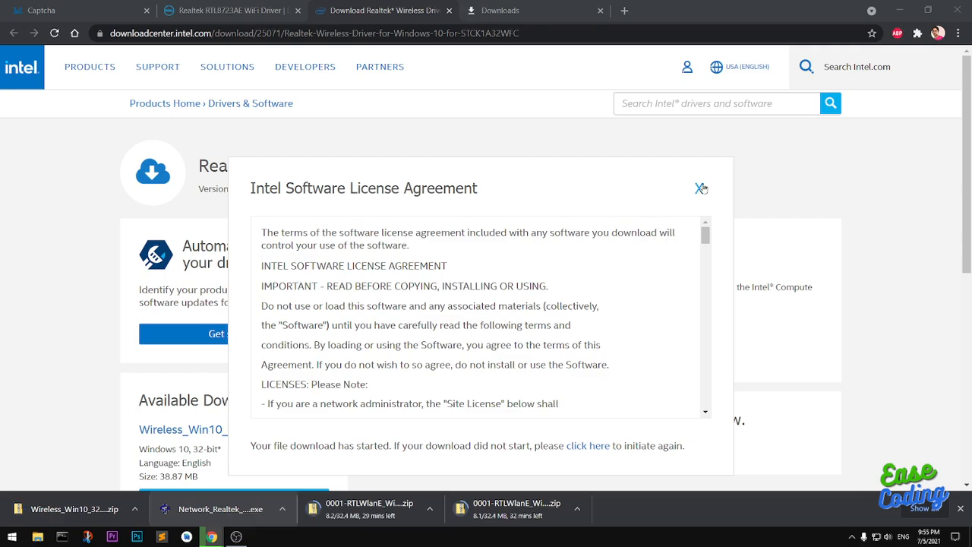
left_click(700, 188)
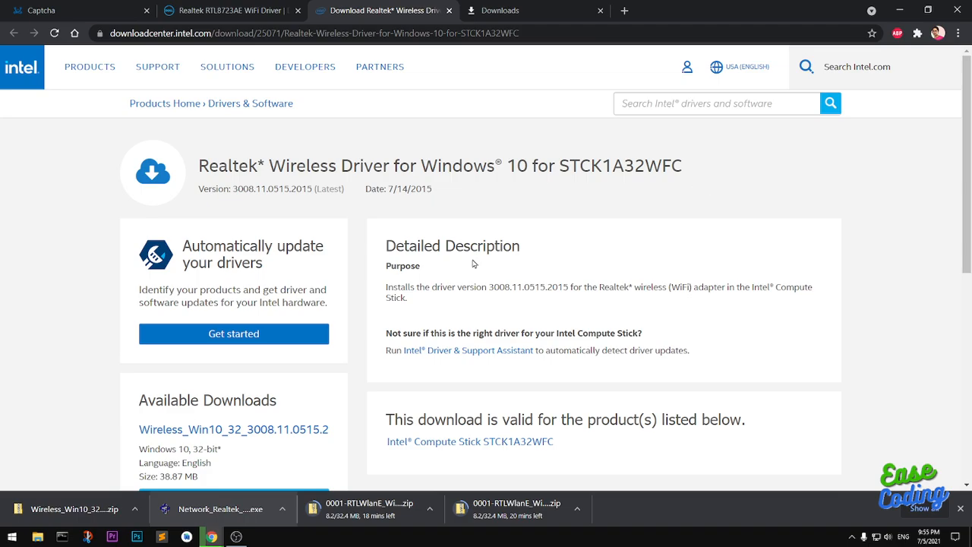
mouse_move(221, 509)
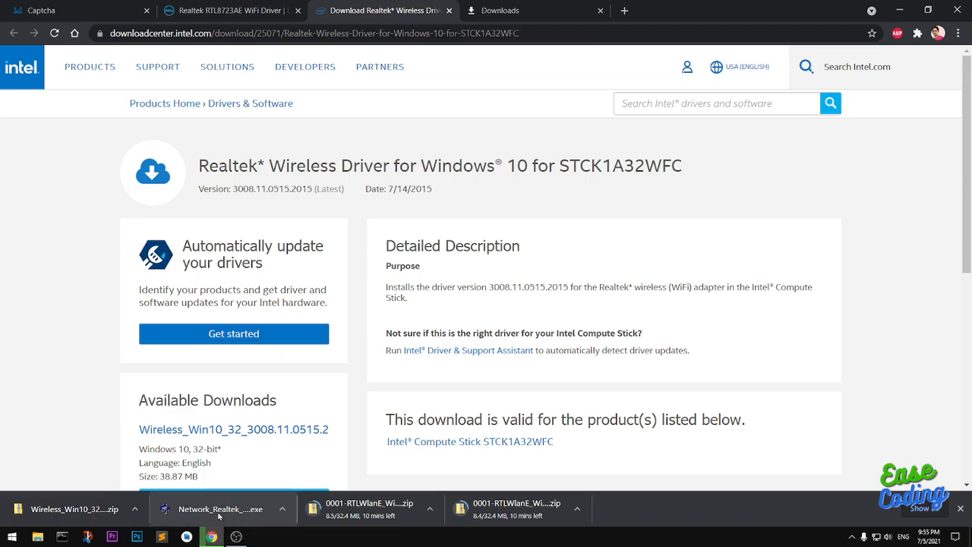
left_click(220, 508)
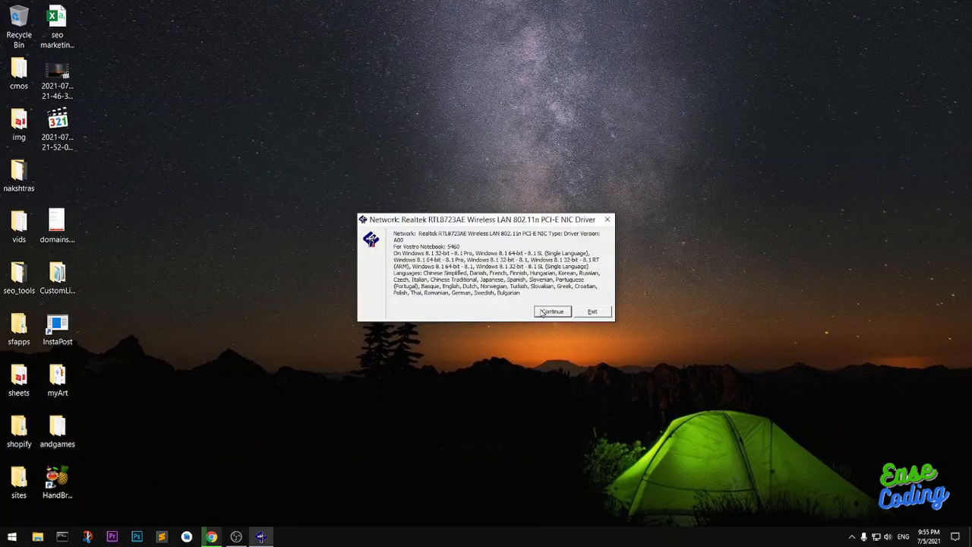
- Unzip the Dell Realtek package into the default folder, creating it when prompted
left_click(552, 311)
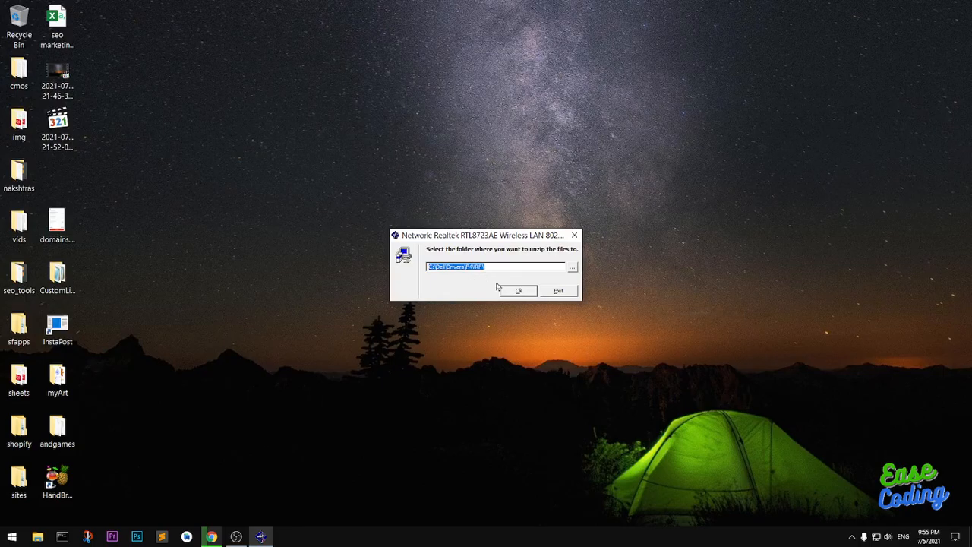
left_click(519, 291)
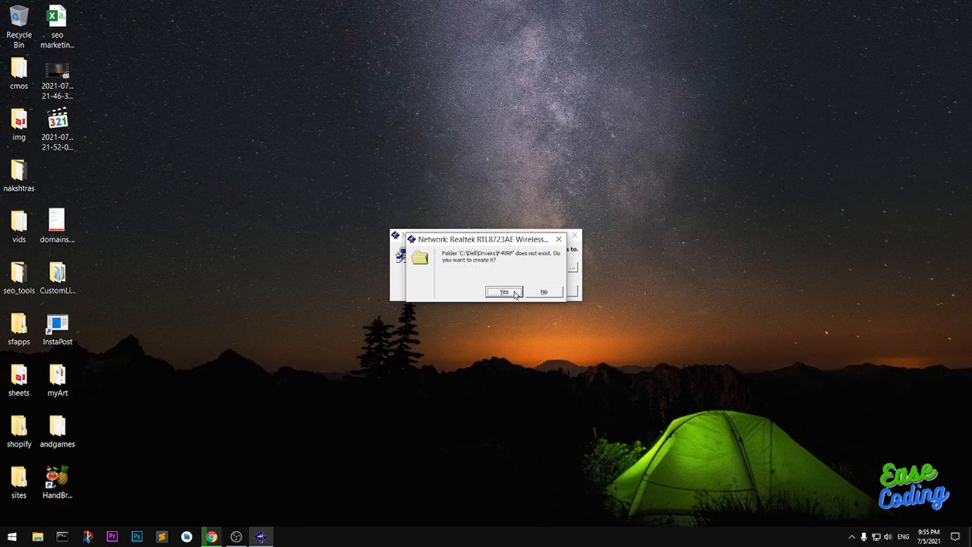
mouse_move(479, 270)
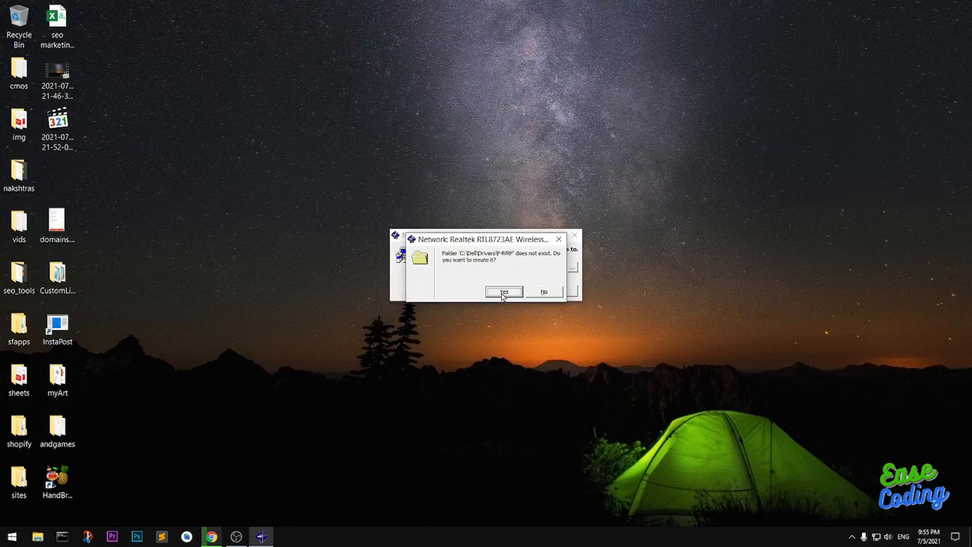
left_click(504, 292)
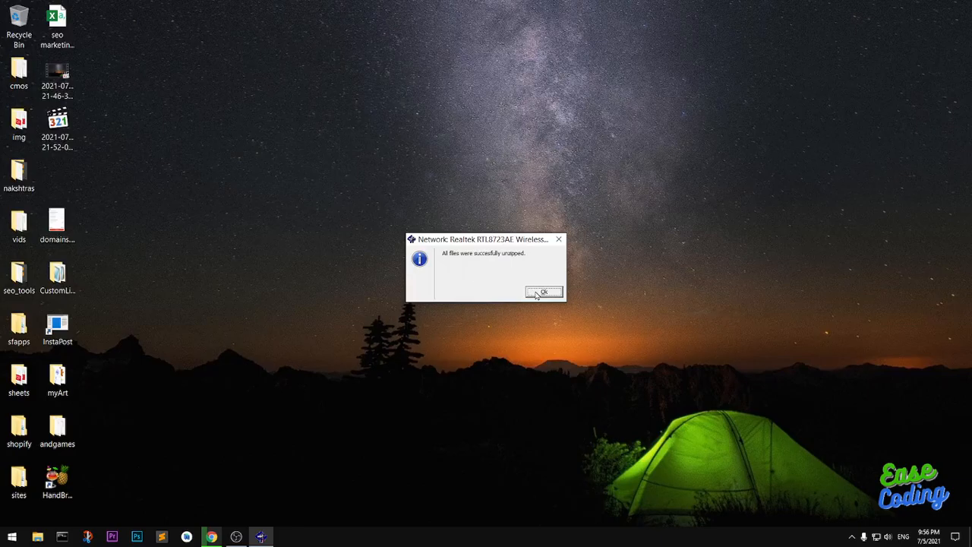
left_click(543, 292)
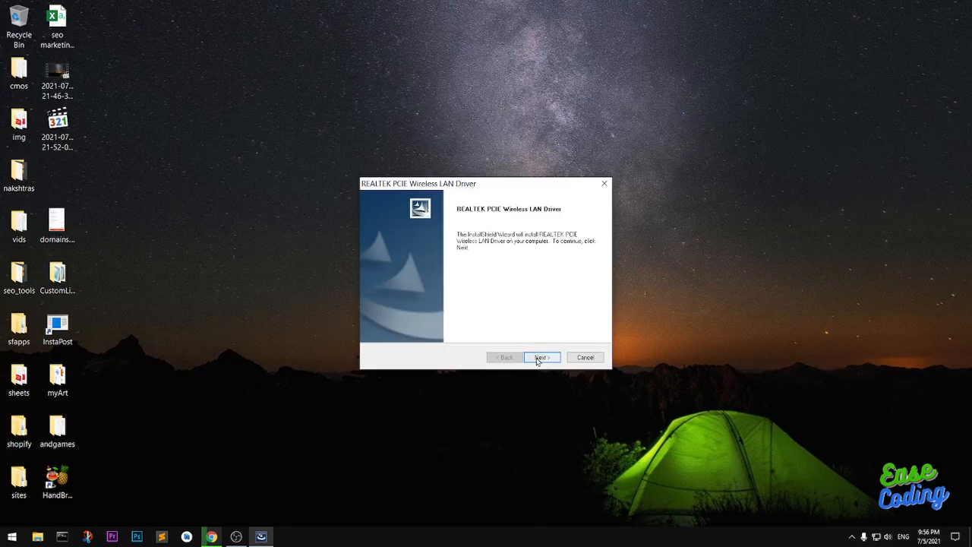
- Start the REALTEK PCIE Wireless LAN Driver installation and switch back to Chrome
left_click(541, 357)
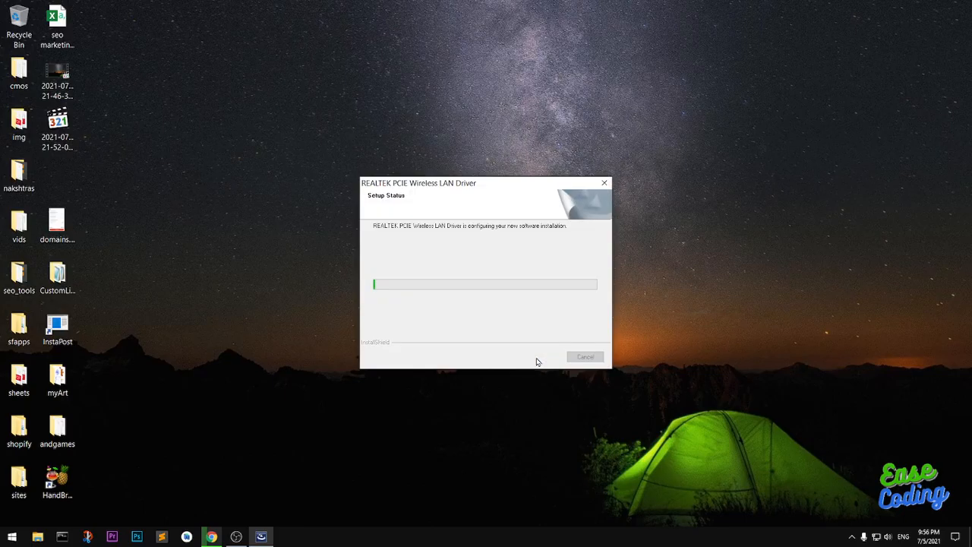
mouse_move(372, 215)
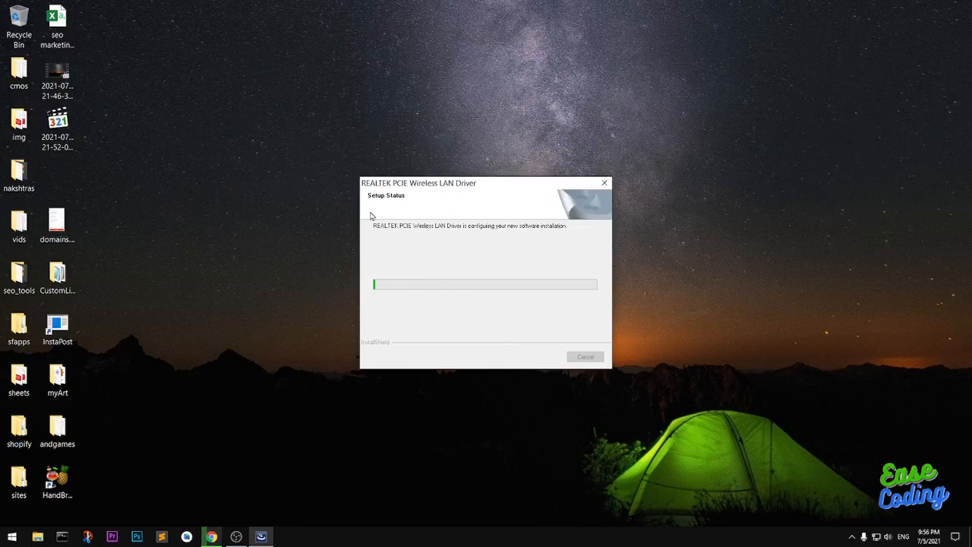
mouse_move(395, 188)
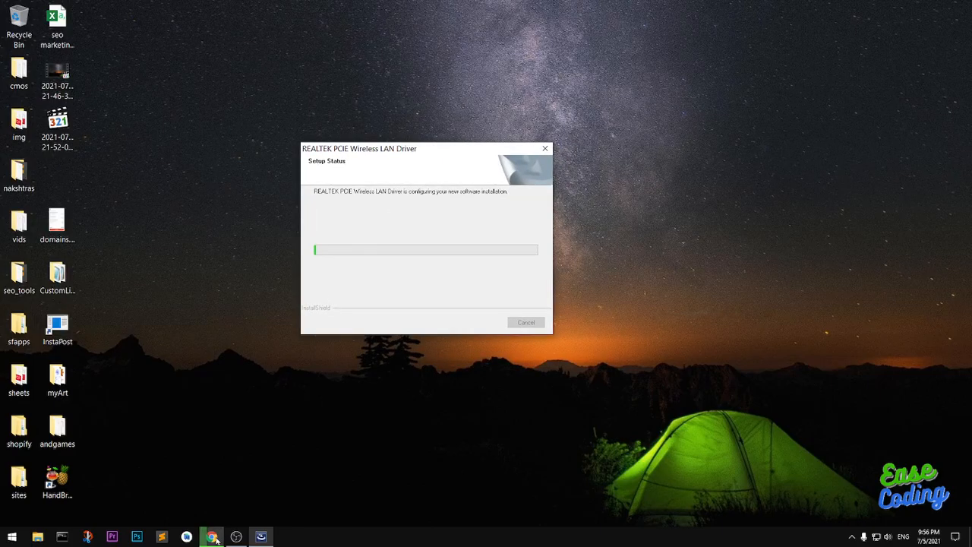
mouse_move(212, 537)
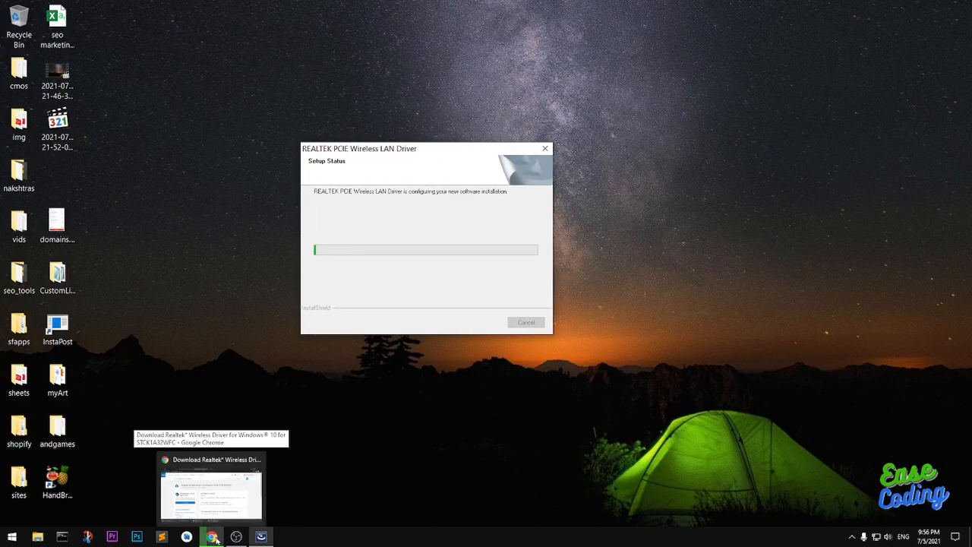
left_click(211, 536)
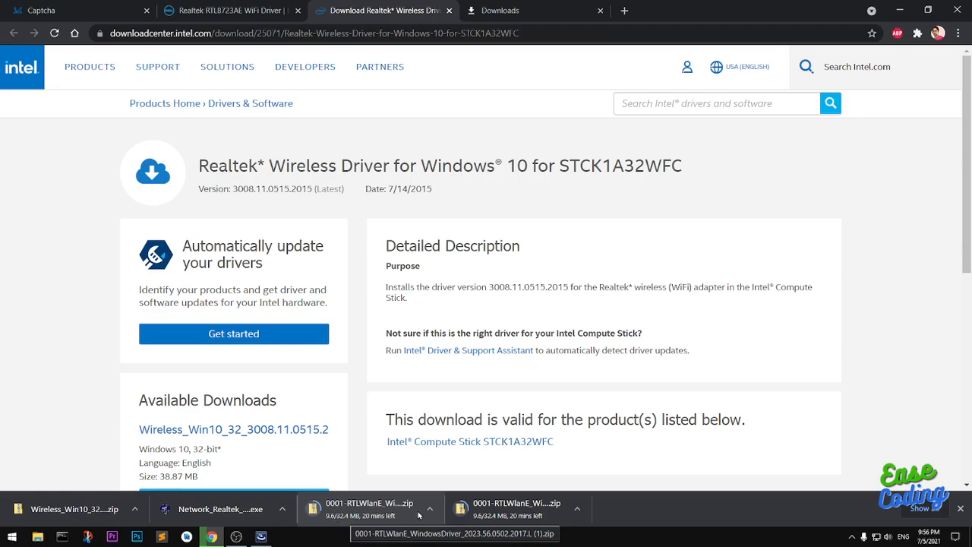
- Cancel the duplicate 0001-RTLWlanE driver zip download from the download bar
left_click(577, 508)
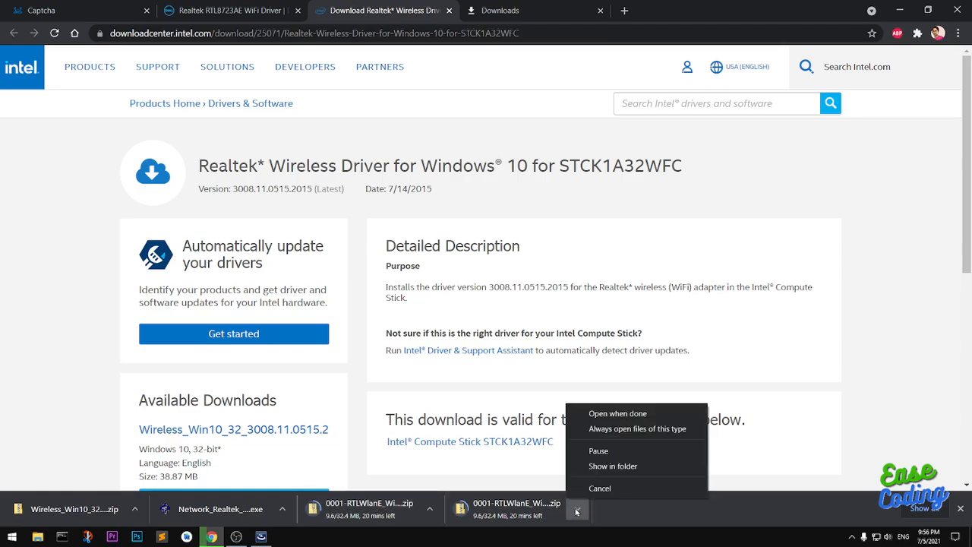
mouse_move(600, 489)
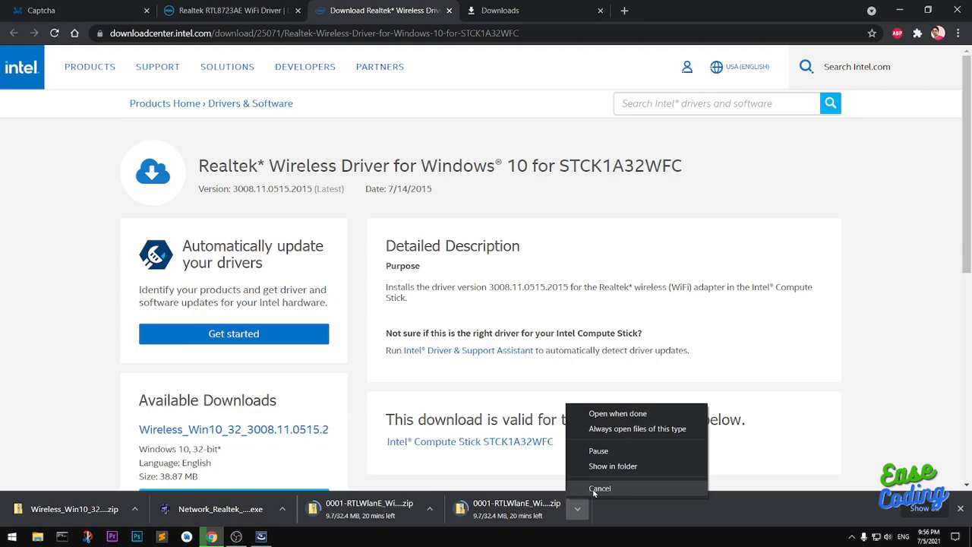
left_click(600, 489)
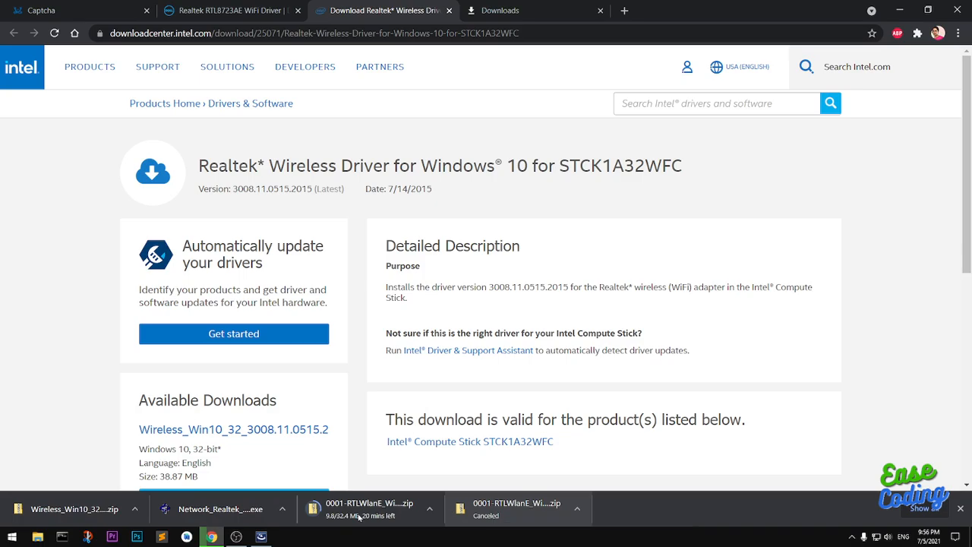
mouse_move(357, 508)
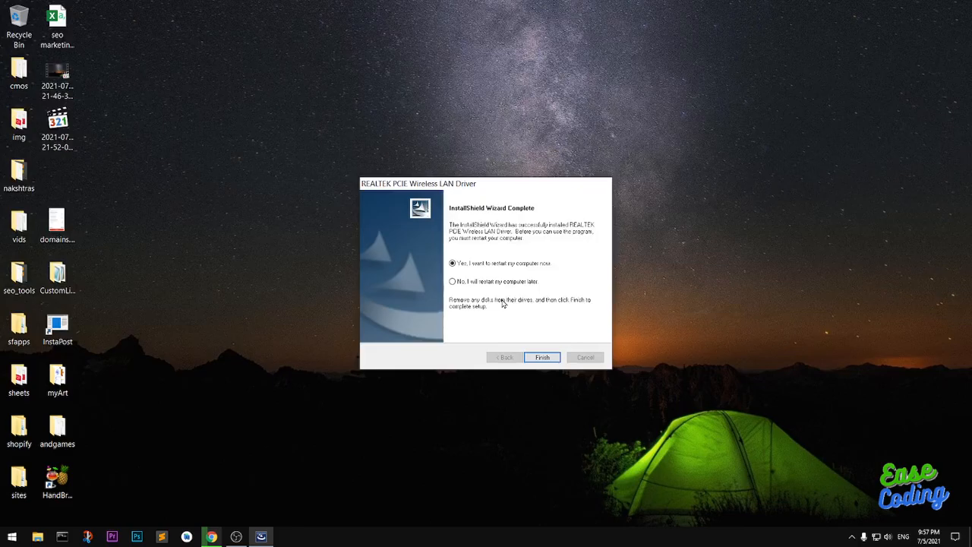
mouse_move(493, 272)
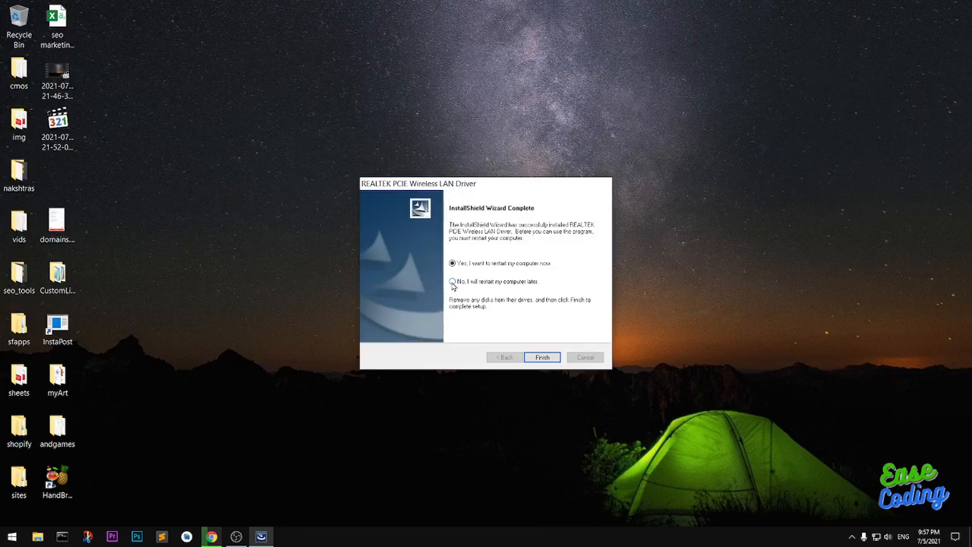
- Choose to restart later and finish the REALTEK driver InstallShield Wizard
left_click(453, 282)
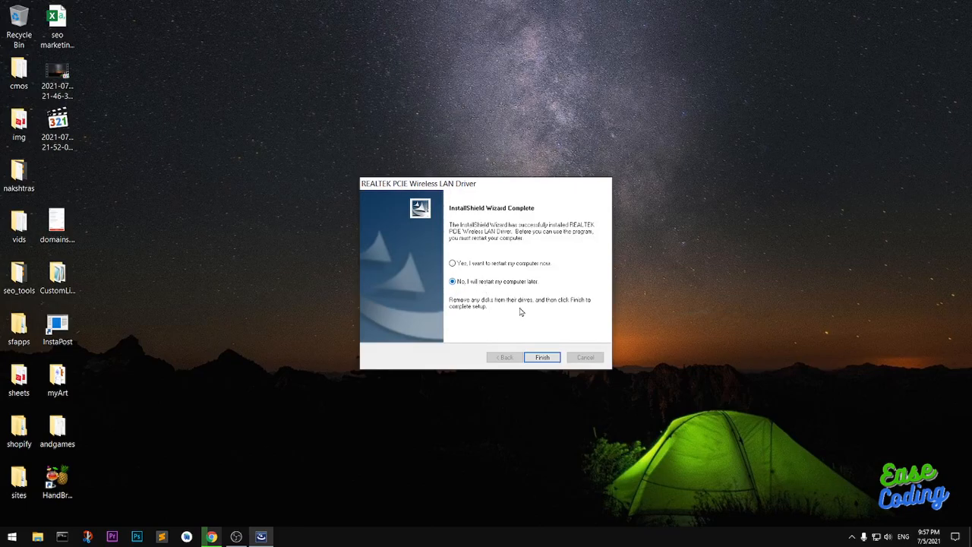
mouse_move(512, 291)
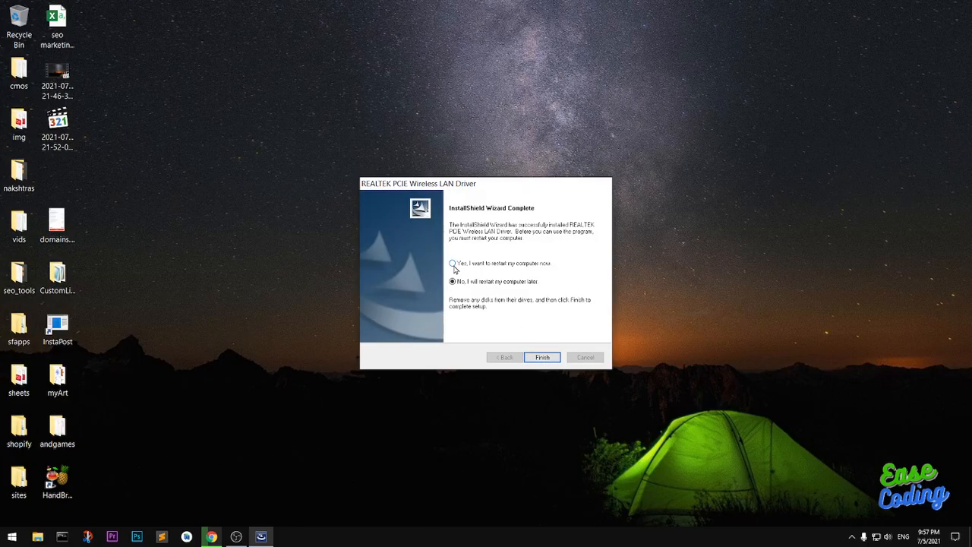
mouse_move(538, 327)
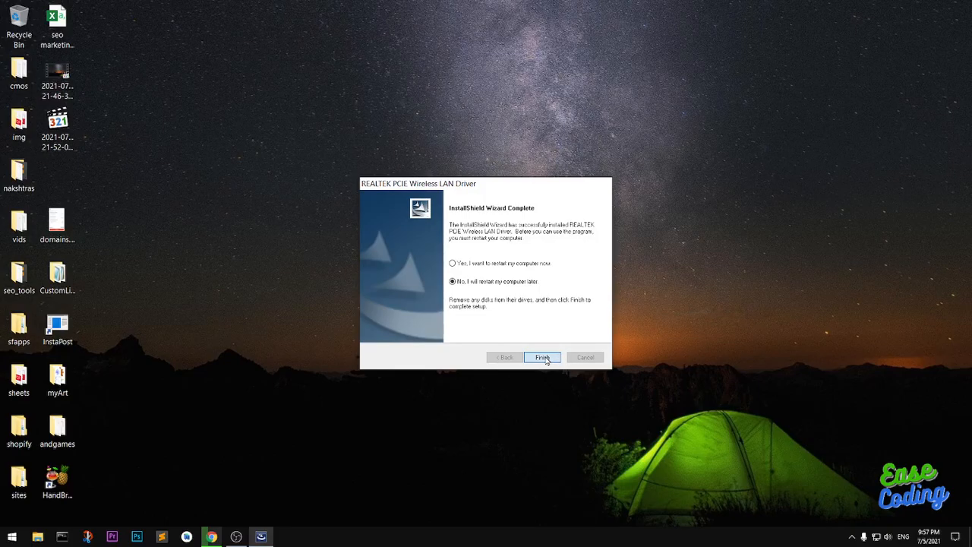
left_click(542, 357)
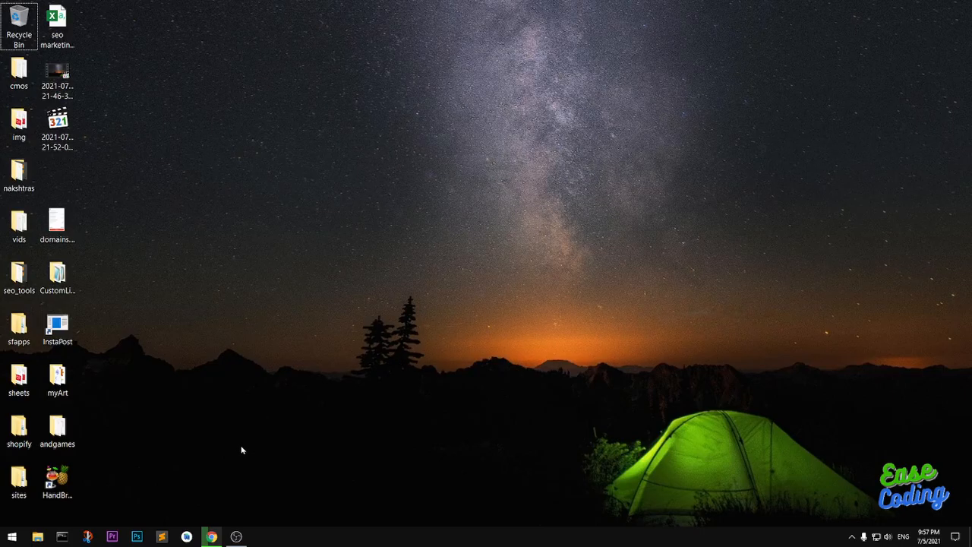
- Run appwiz.cpl and find REALTEK Wireless LAN Driver 1.00.0224 in the installed programs
type("appwiz.cpl")
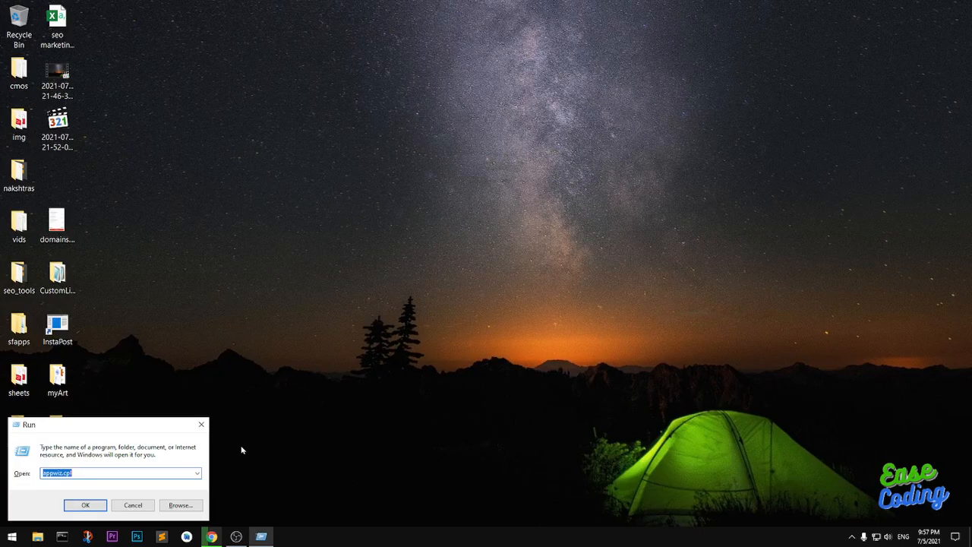
left_click(85, 505)
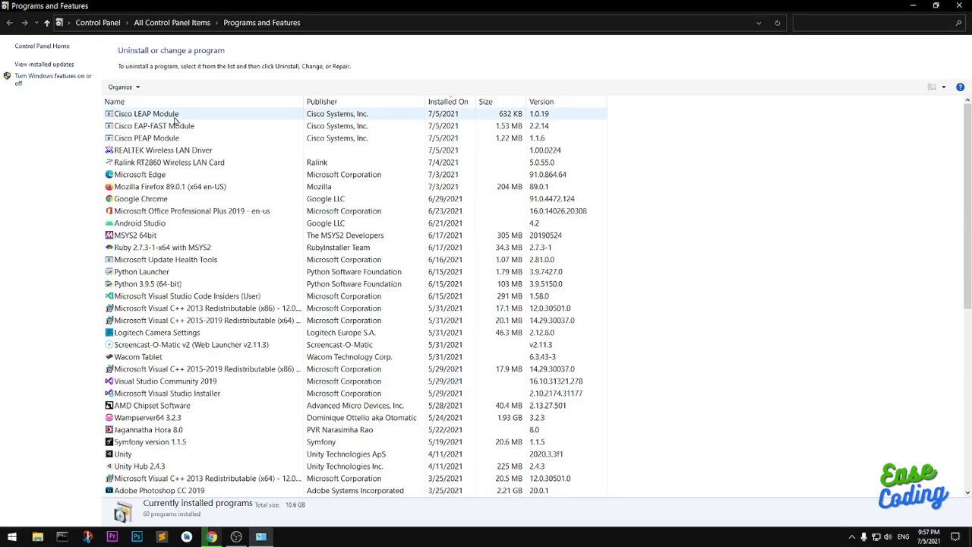
left_click(161, 149)
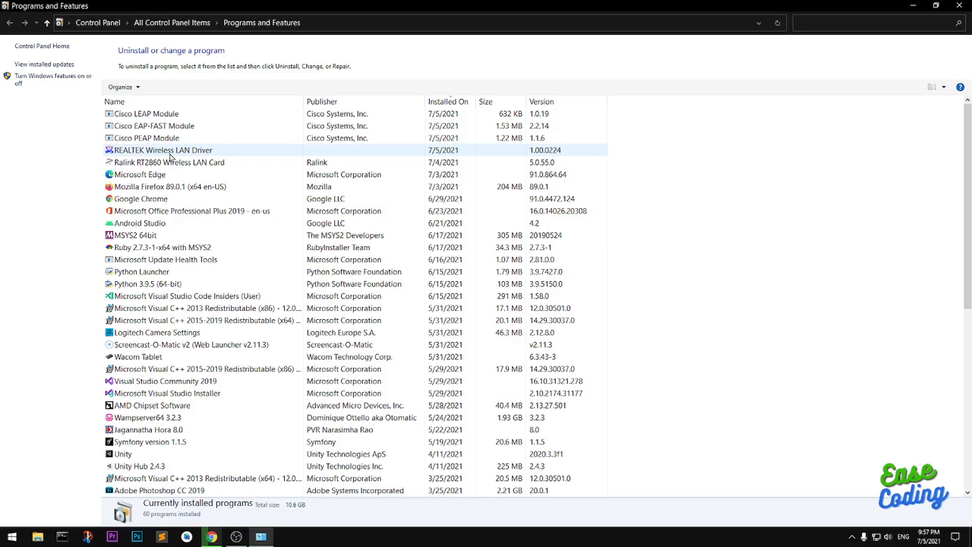
left_click(146, 138)
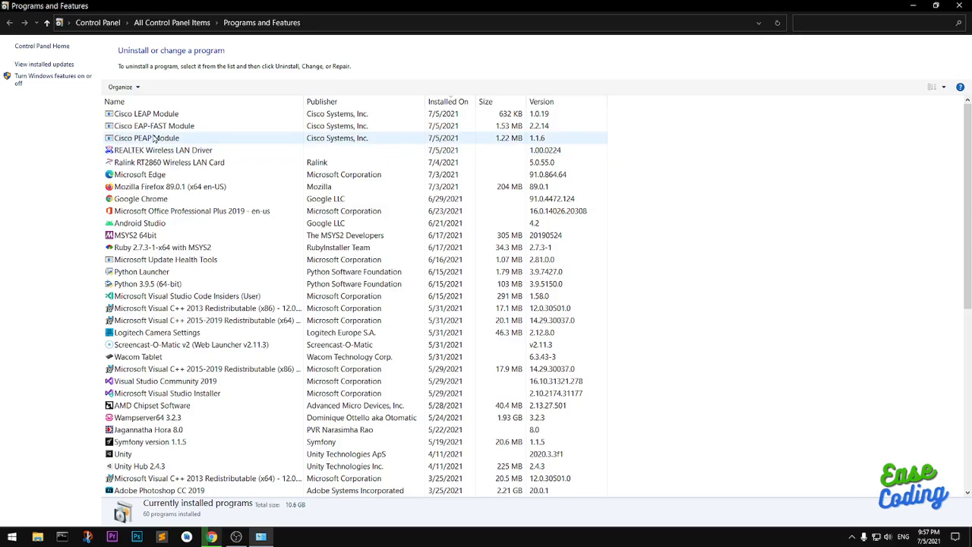
left_click(155, 126)
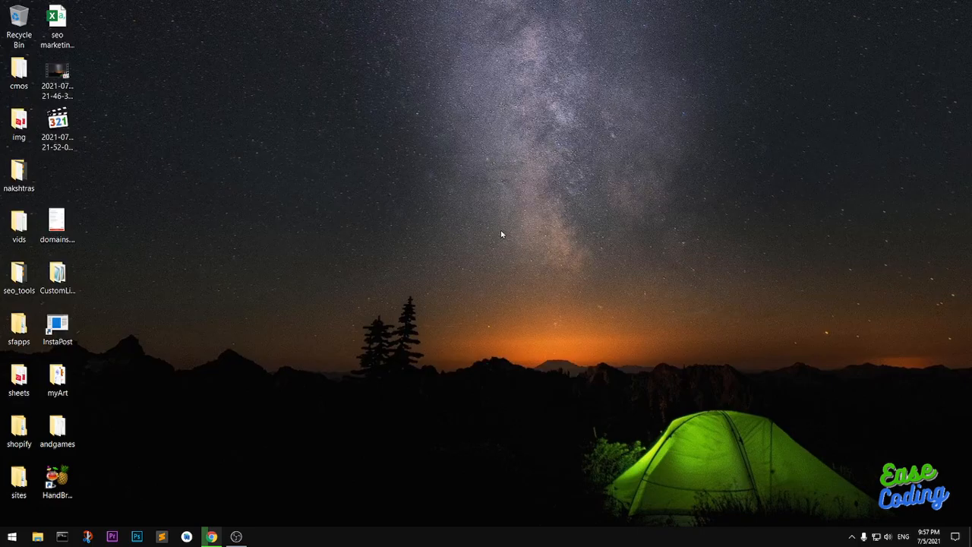
mouse_move(246, 505)
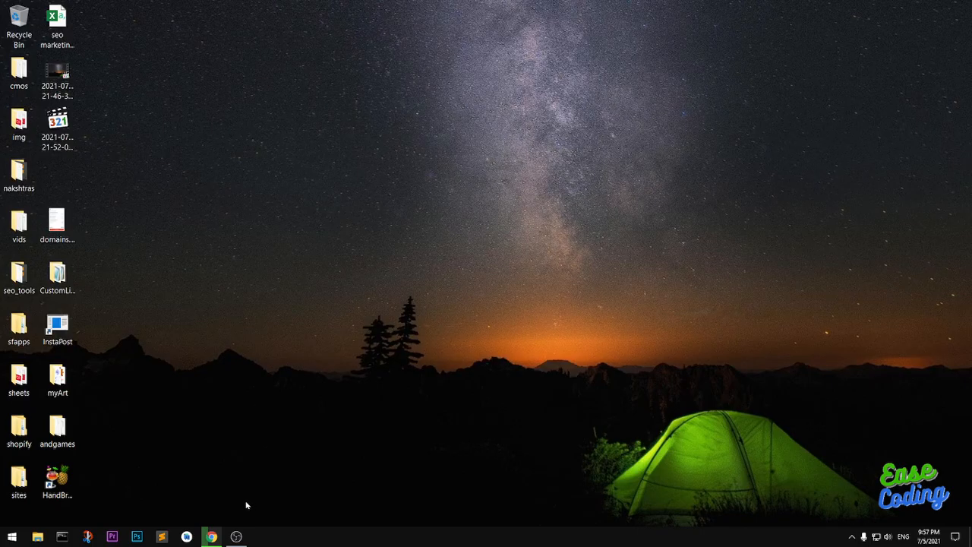
mouse_move(474, 357)
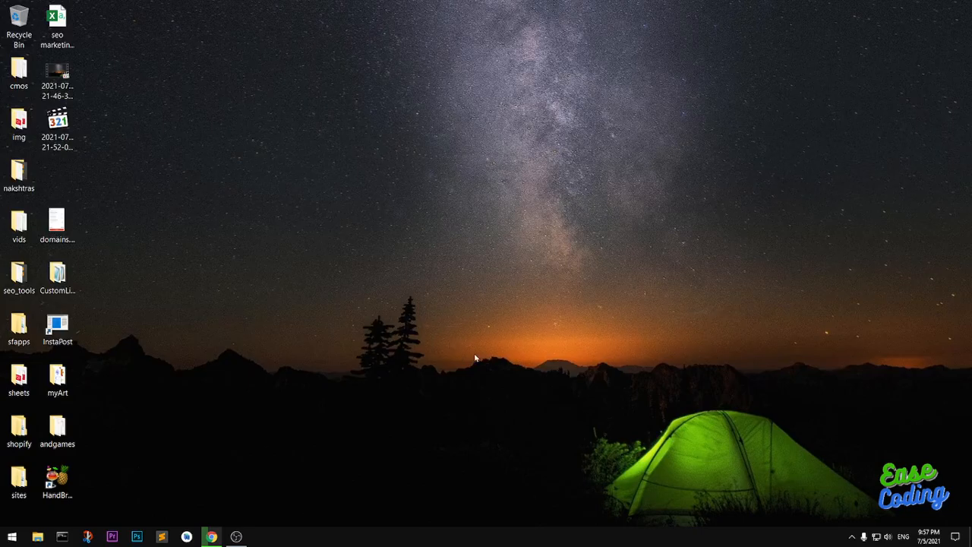
mouse_move(600, 190)
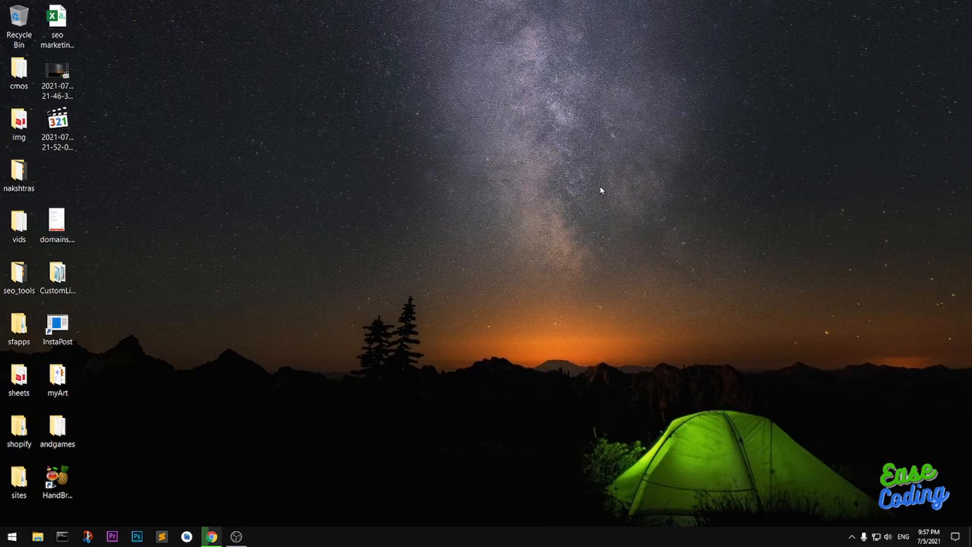